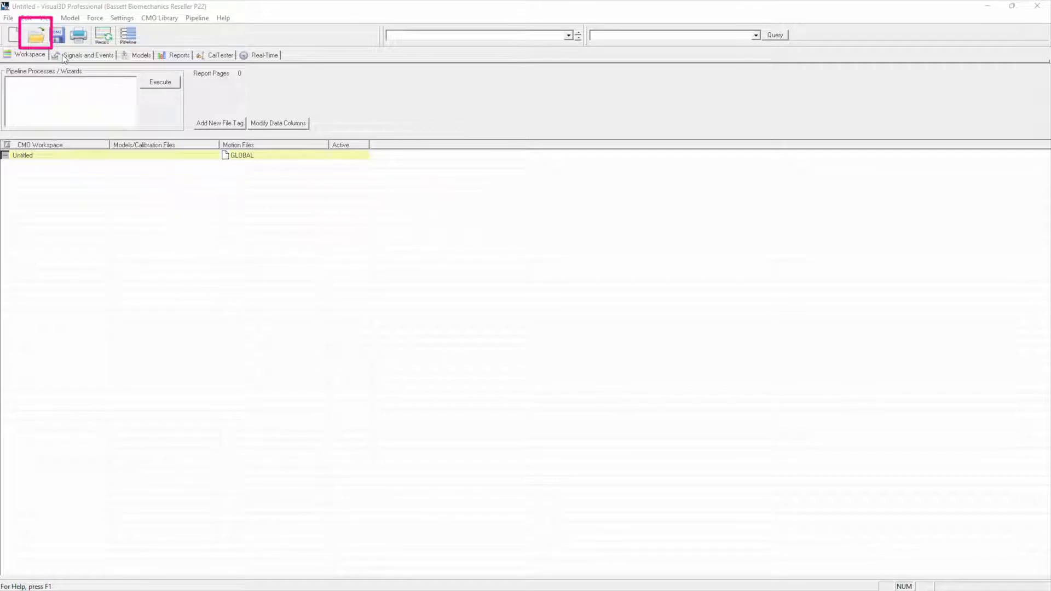
Select Cluster_Gait1 and Cluster_Gait2 in the Open Motion Trials dialog.
left_click(38, 35)
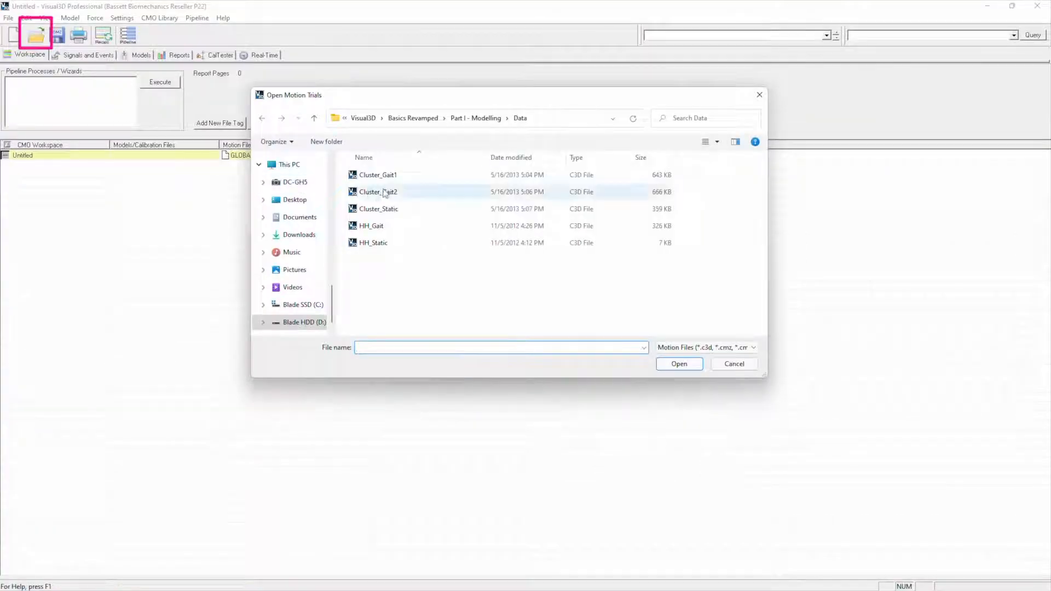
left_click(378, 176)
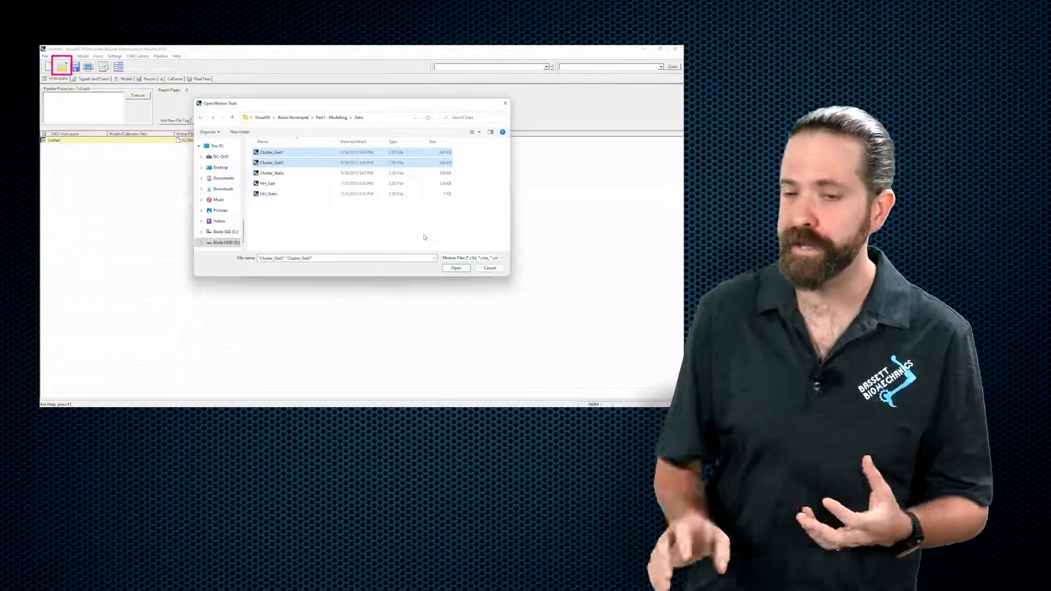
Open both selected C3D gait trials into the workspace as active motion files.
left_click(455, 268)
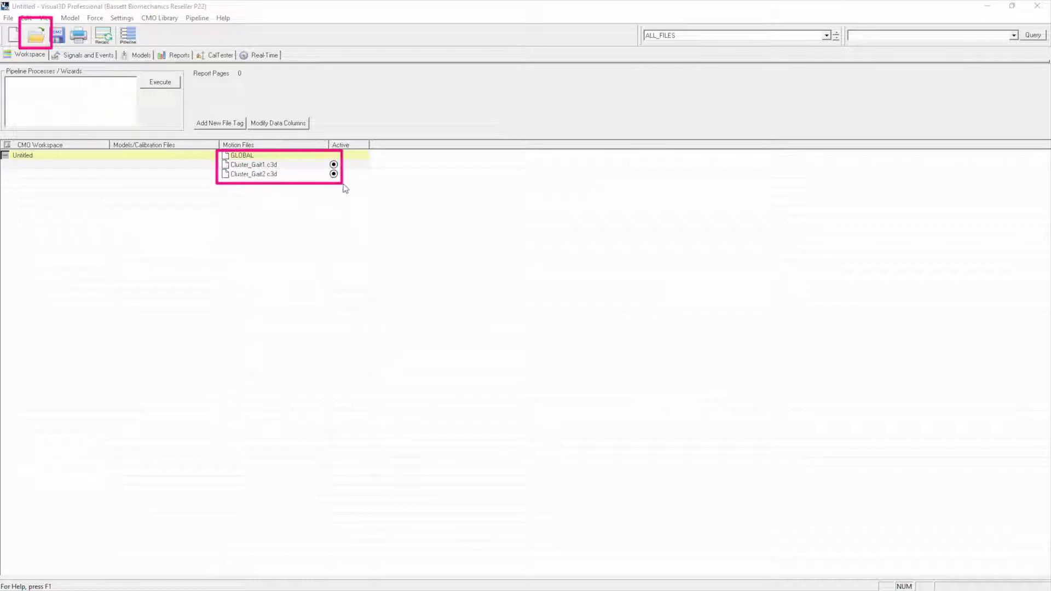
mouse_move(365, 186)
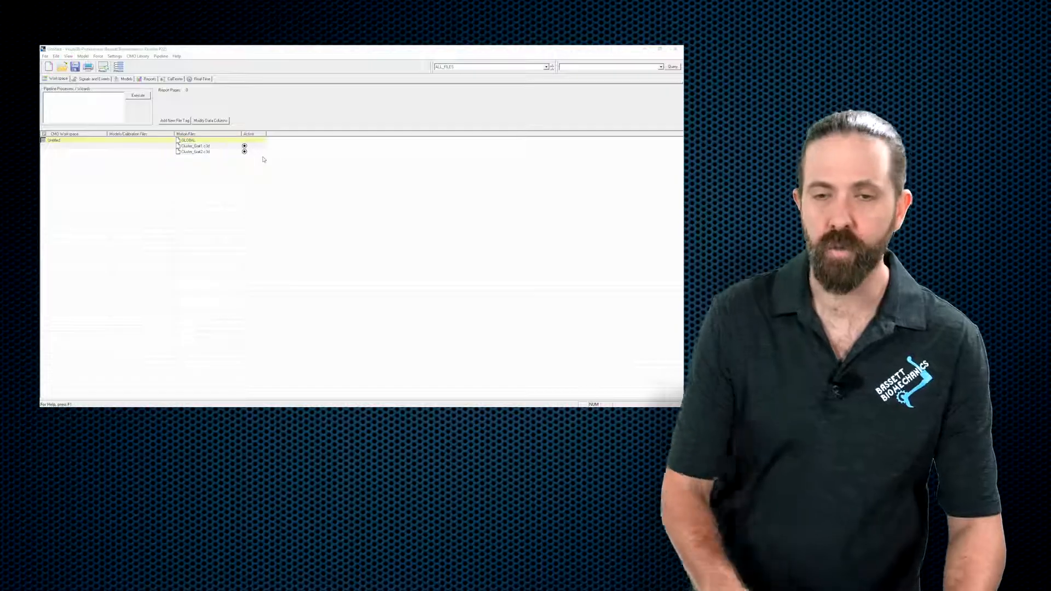
left_click(659, 48)
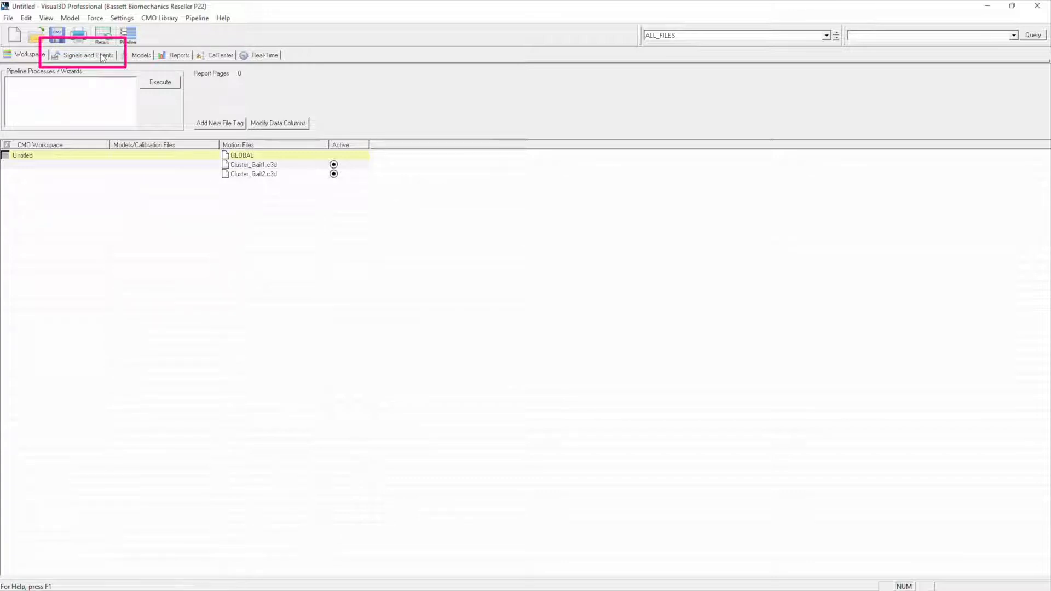
Switch to the Signals and Events view showing the trial's marker points in 3D.
left_click(88, 54)
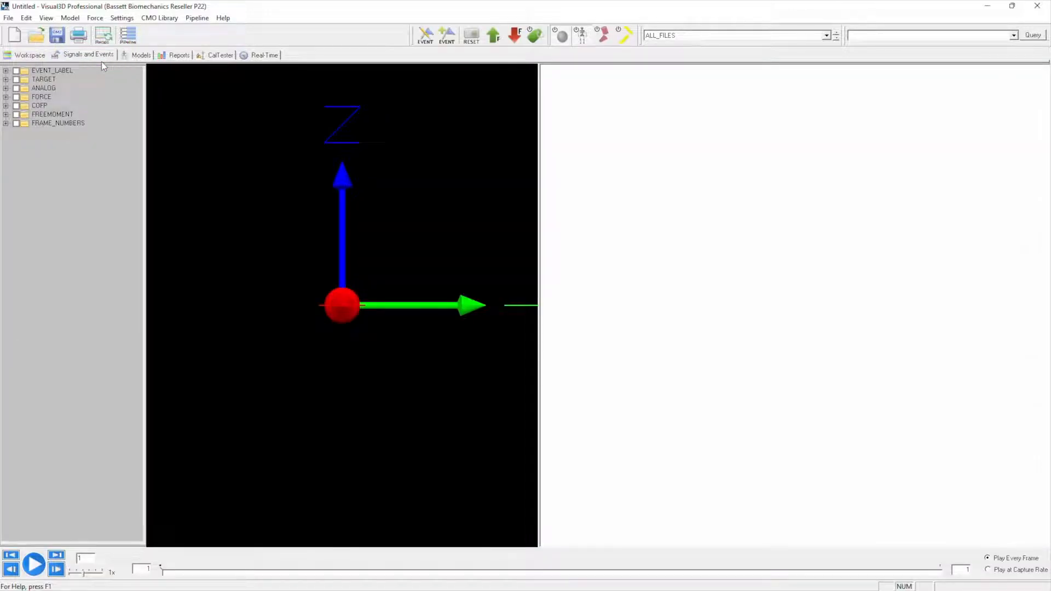
mouse_move(142, 227)
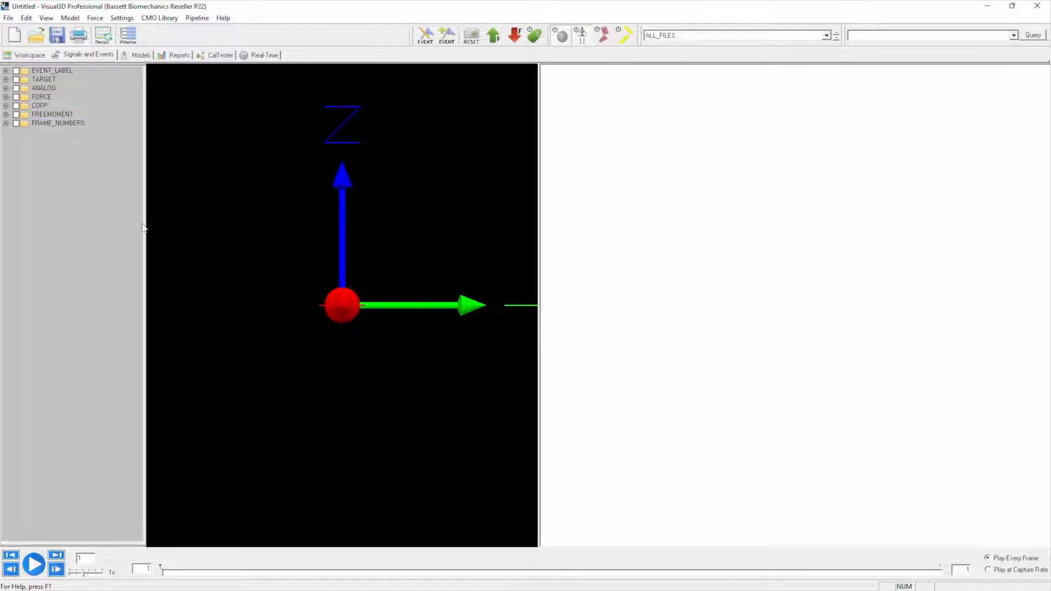
mouse_move(328, 181)
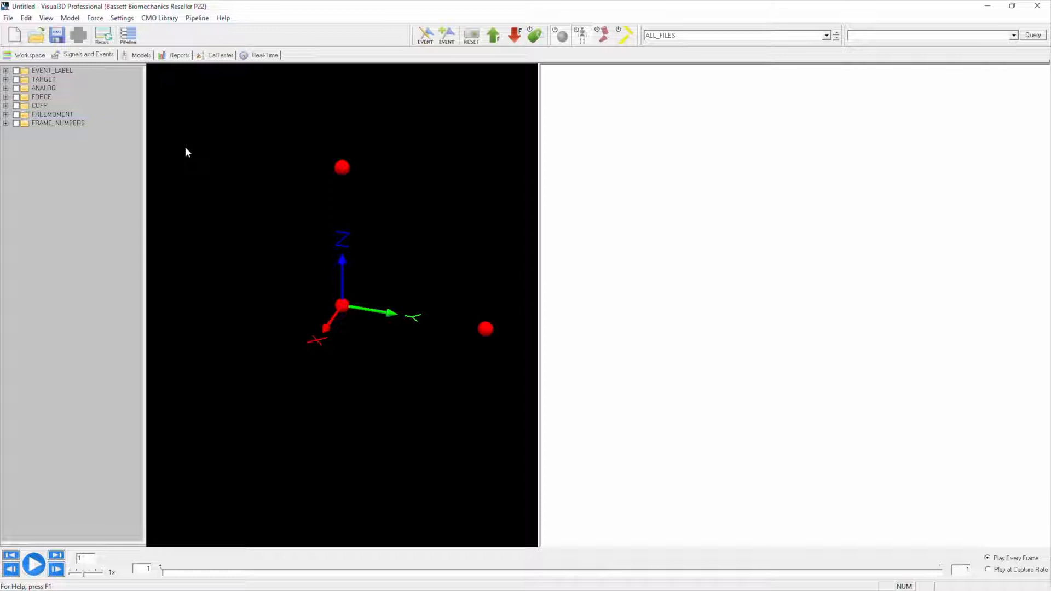
mouse_move(704, 109)
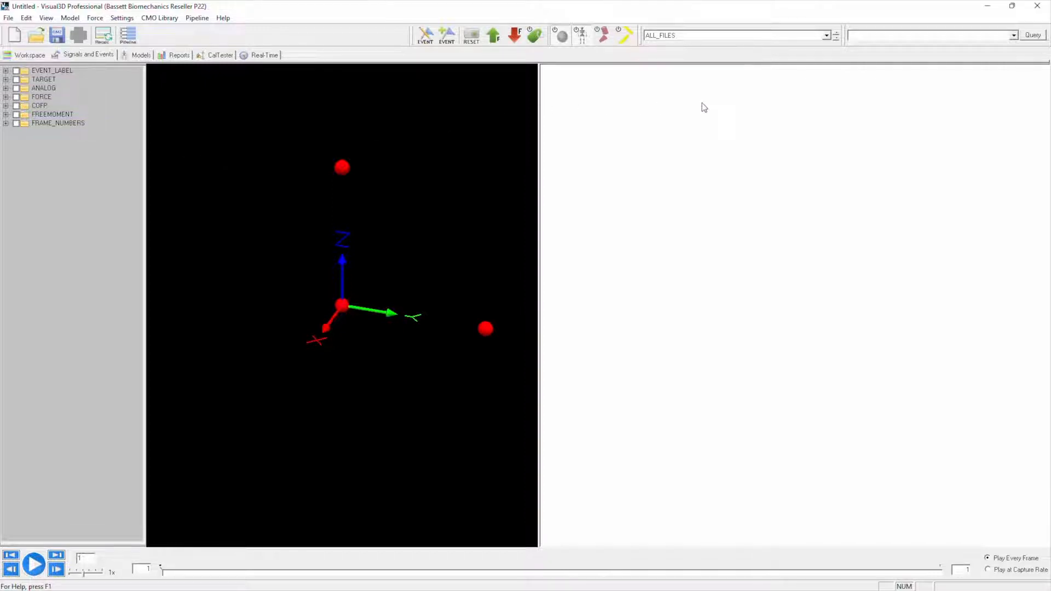
left_click(721, 35)
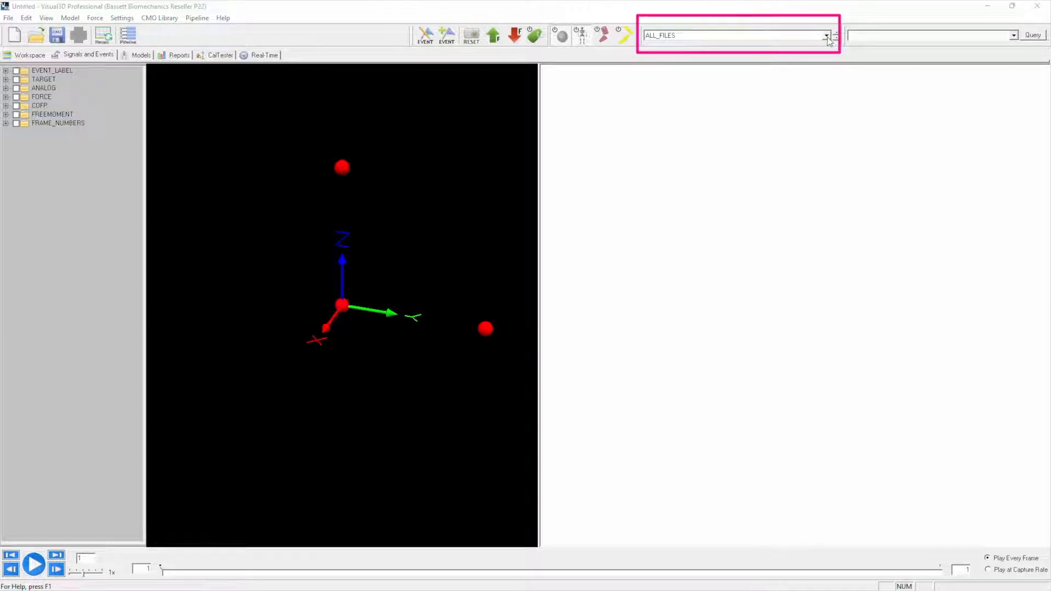
Show the active file list with both Cluster_Gait trials, GLOBAL and workspace groupings.
left_click(828, 35)
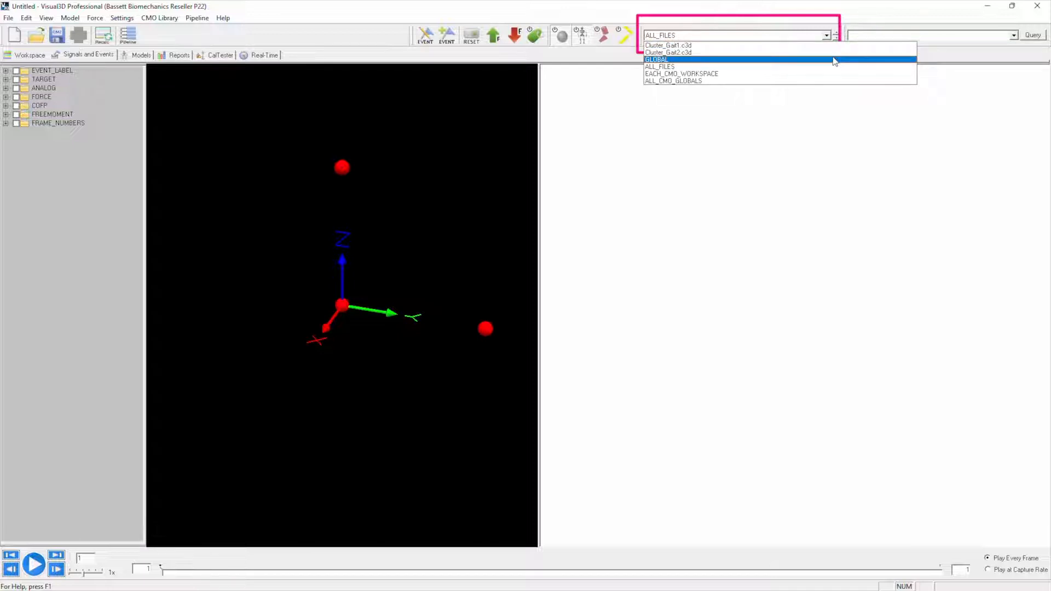
mouse_move(833, 64)
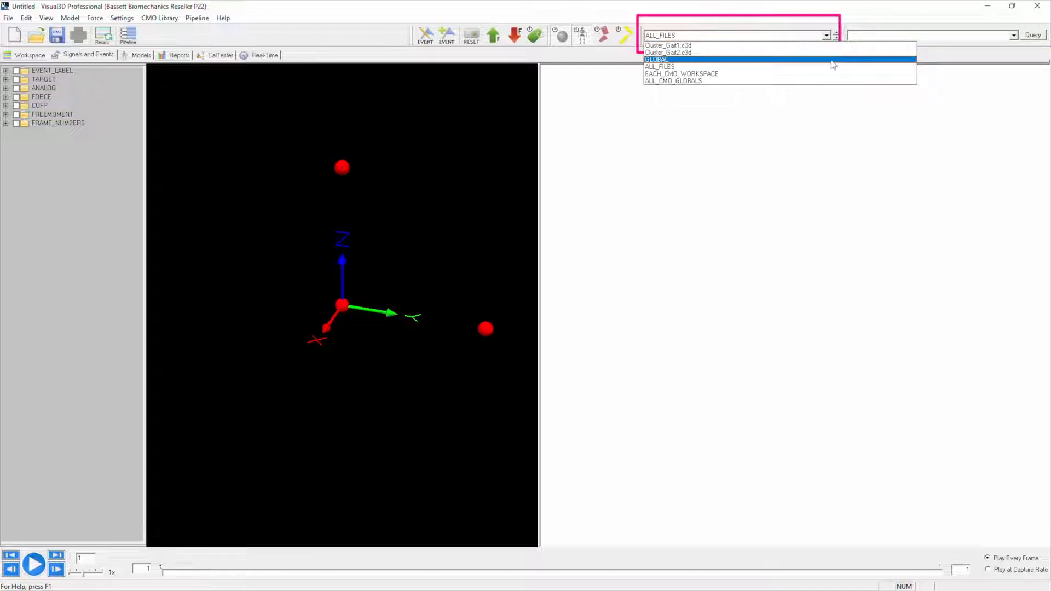
mouse_move(830, 67)
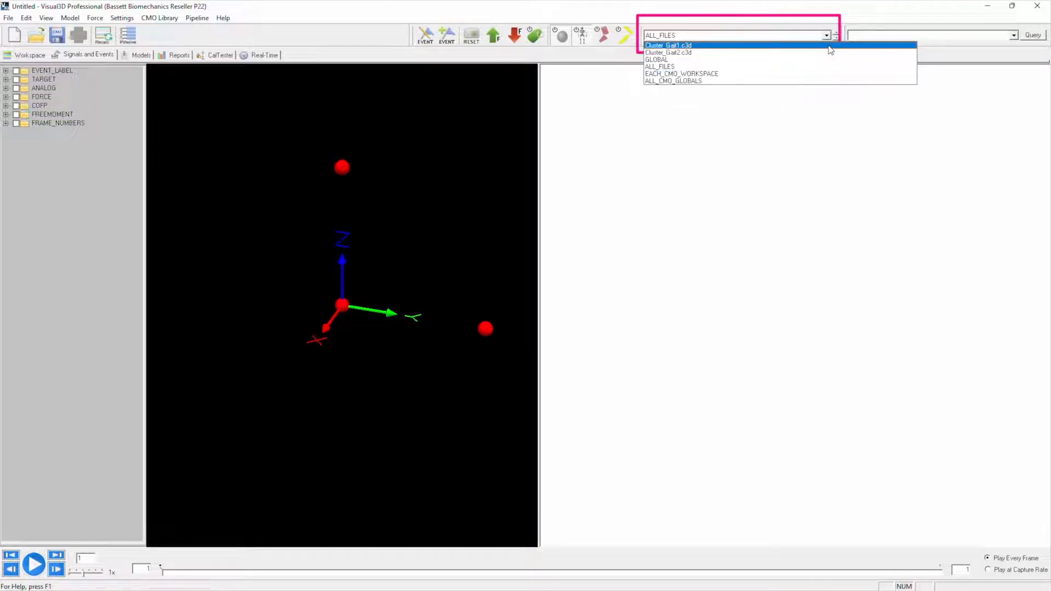
Make Cluster_Gait1.c3d the active trial and play back its markers and force plates.
left_click(668, 45)
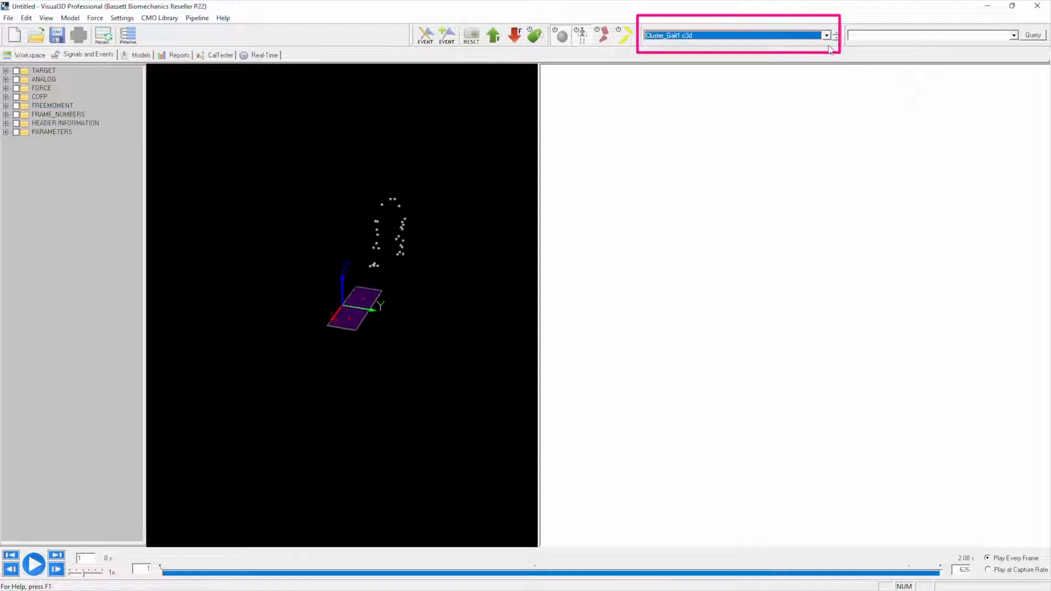
mouse_move(730, 209)
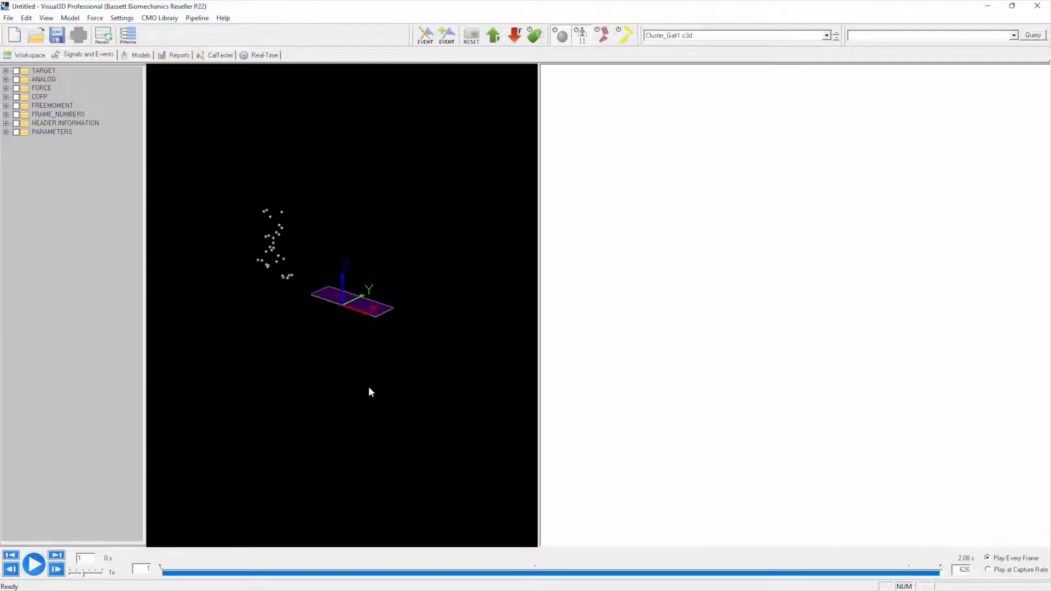
left_click(34, 565)
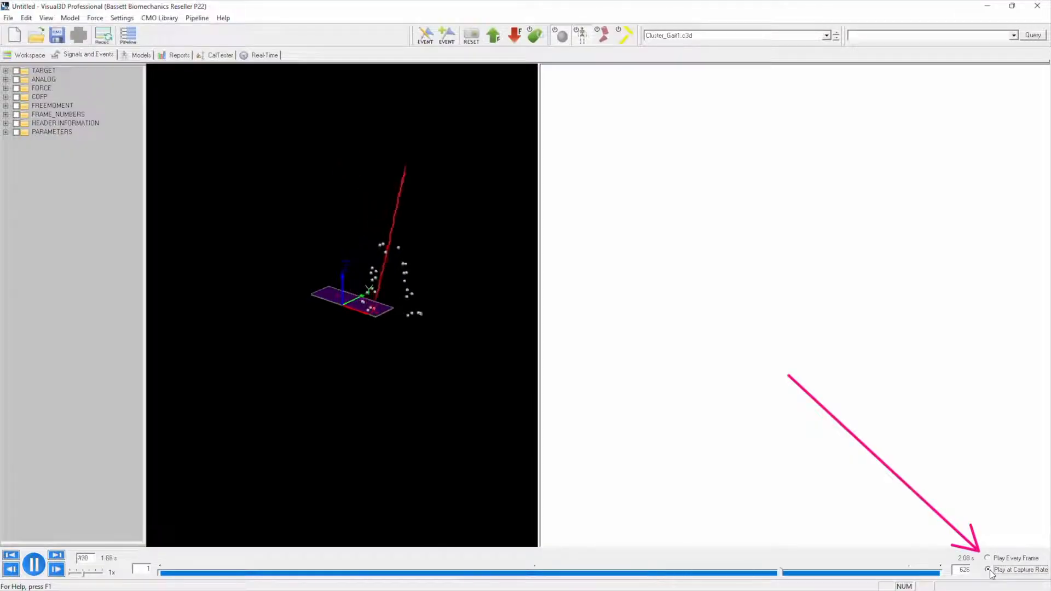
Set playback to Play at Capture Rate for Cluster_Gait1.
left_click(986, 569)
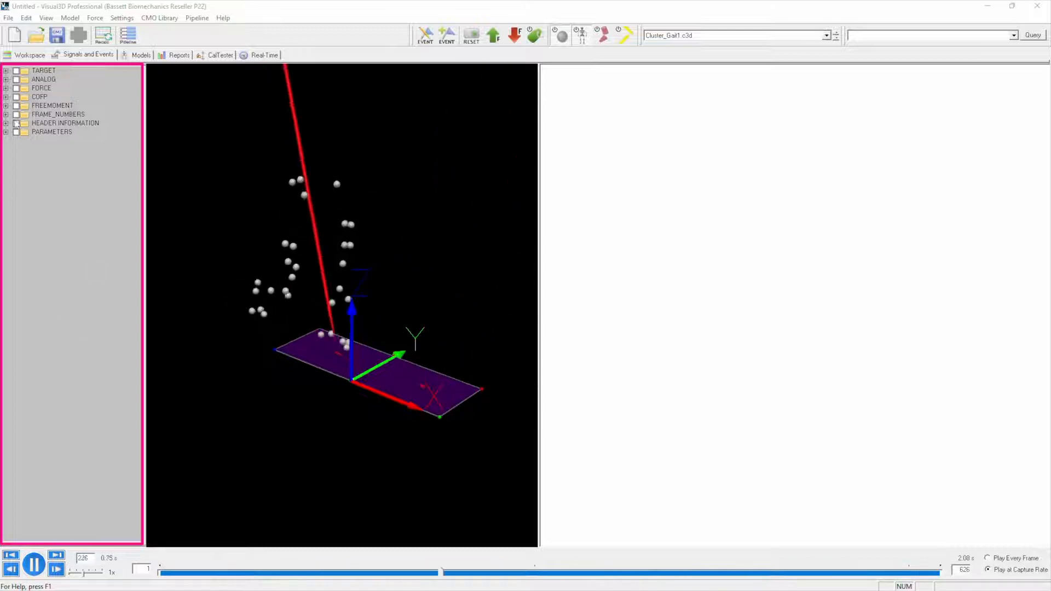
Expand TARGET > ORIGINAL and open the Data View for marker LTH1.
left_click(6, 70)
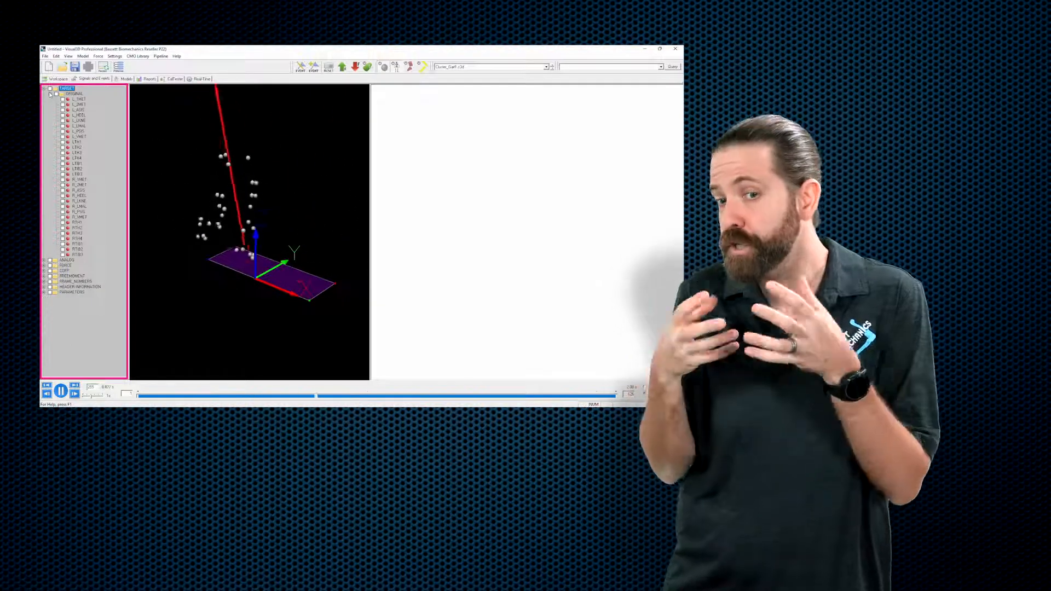
left_click(660, 49)
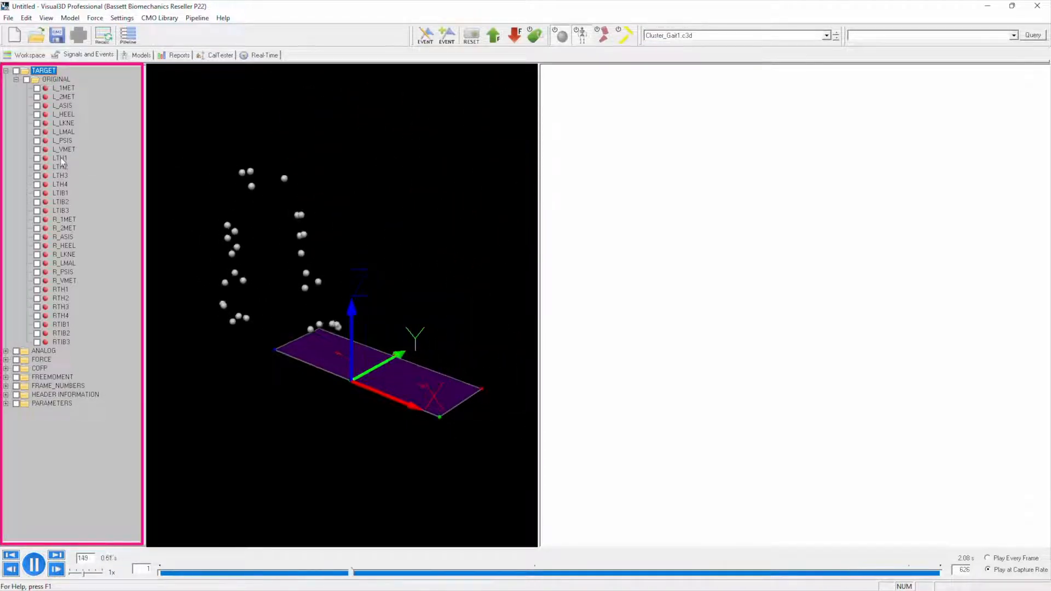
double_click(59, 157)
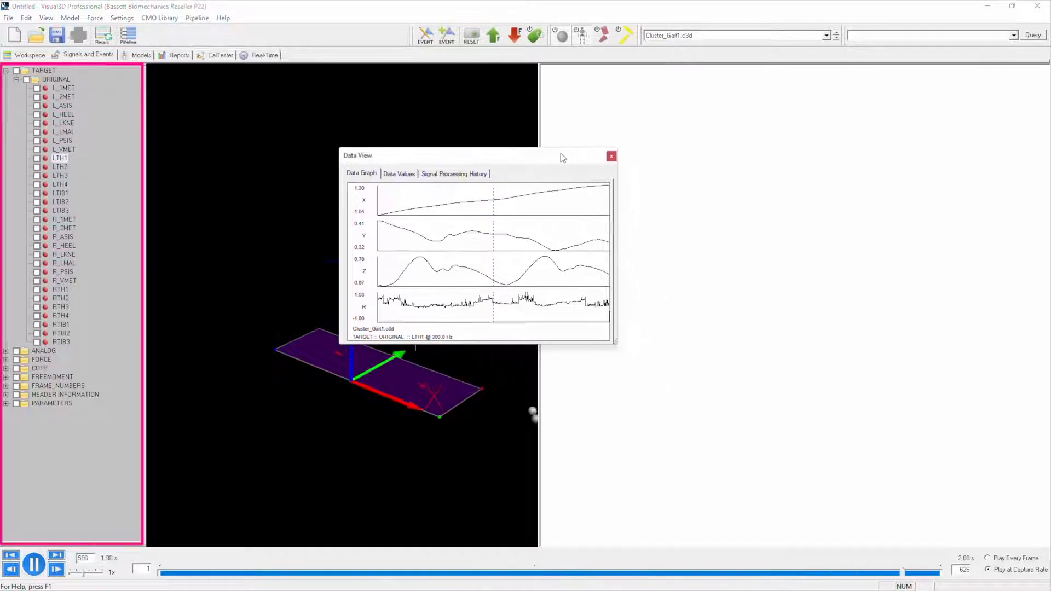
Check LTH1's Data Values and Signal Processing History, then close the Data View.
left_click(399, 174)
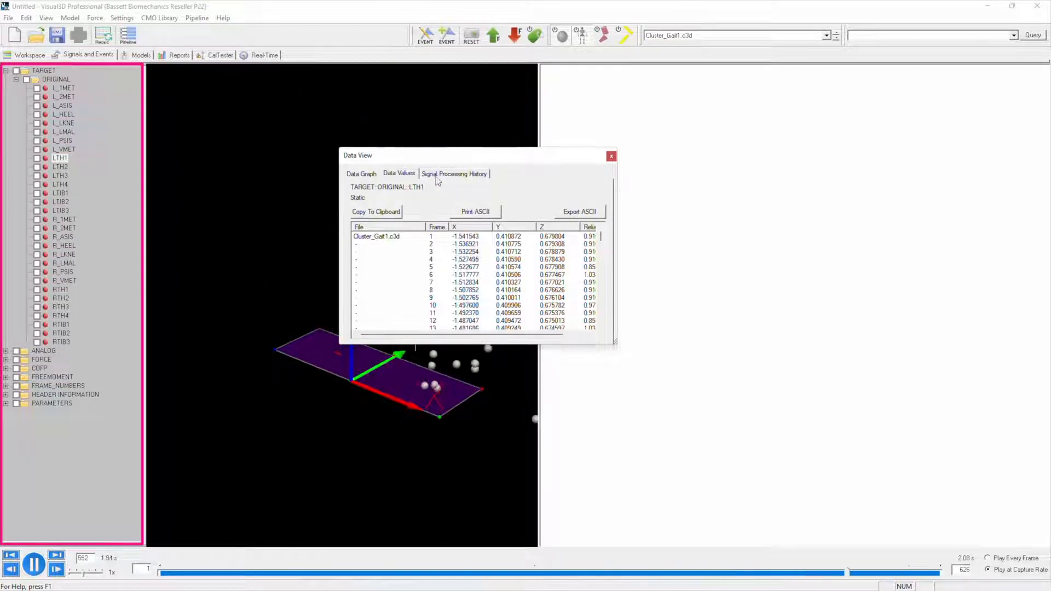
left_click(453, 173)
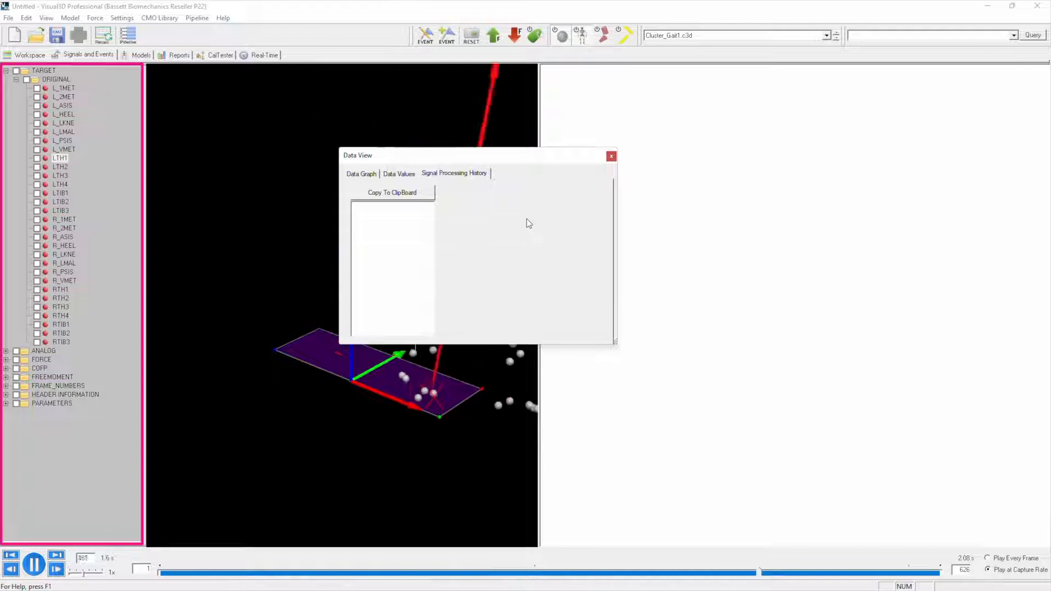
left_click(611, 155)
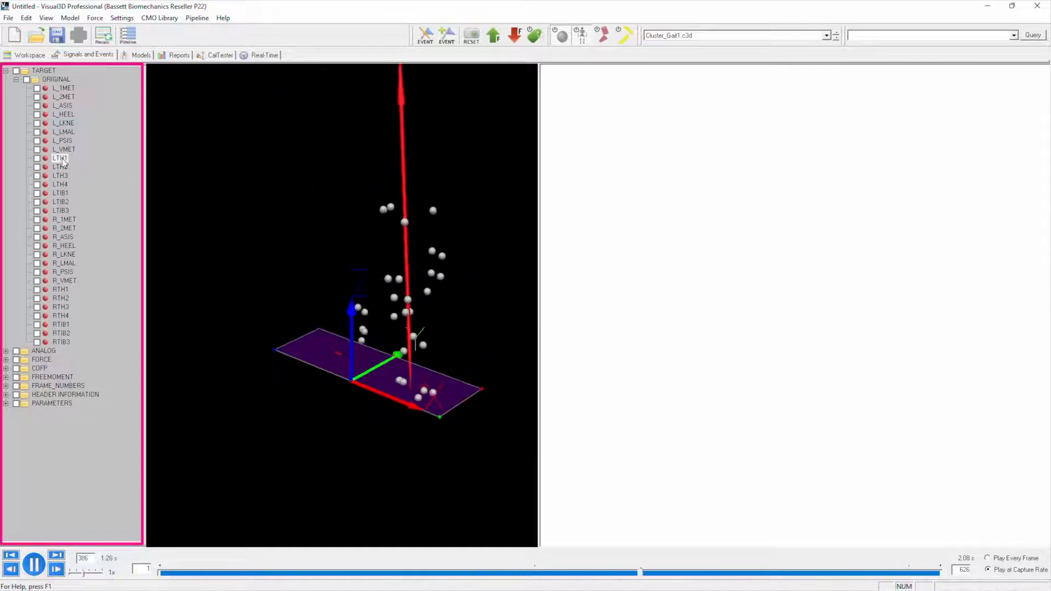
Check LTH1 under TARGET > ORIGINAL to graph its X, Y and Z beside the 3D view.
left_click(59, 158)
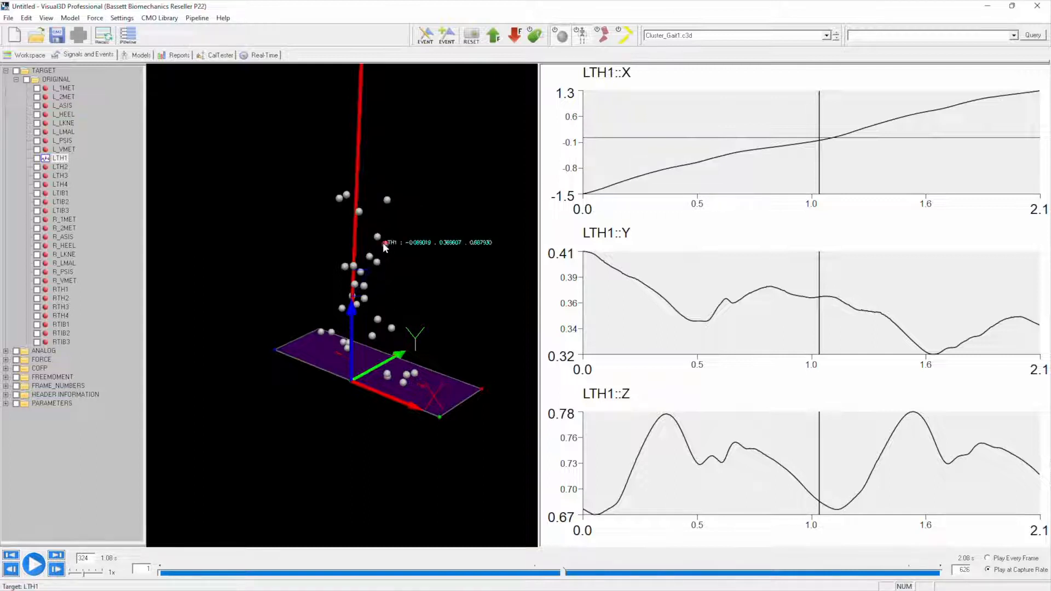
mouse_move(516, 401)
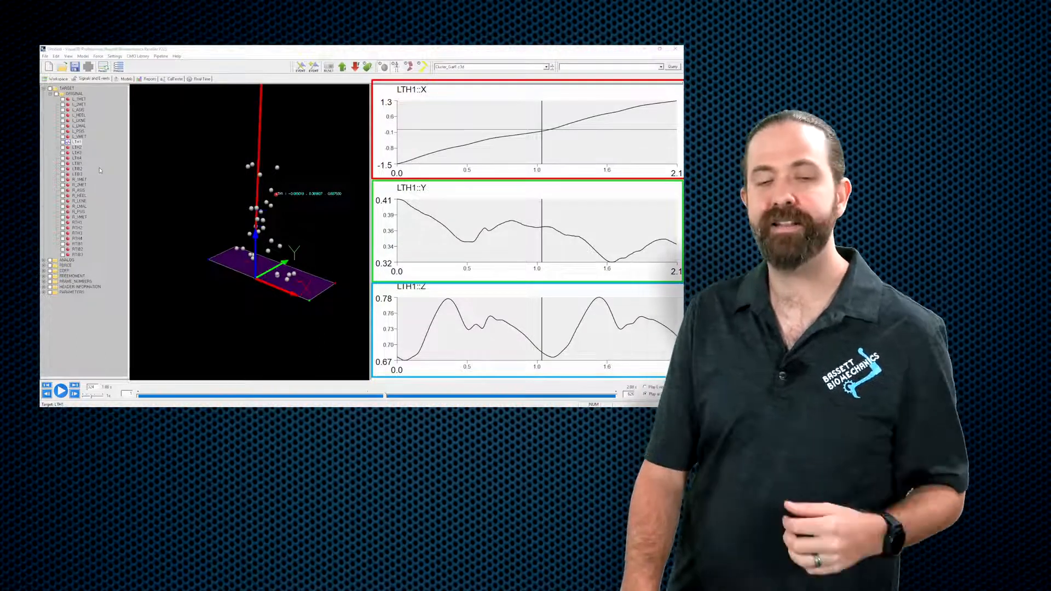
Add RTH1 to the LTH1 graphs and briefly play and pause the trial animation.
left_click(666, 49)
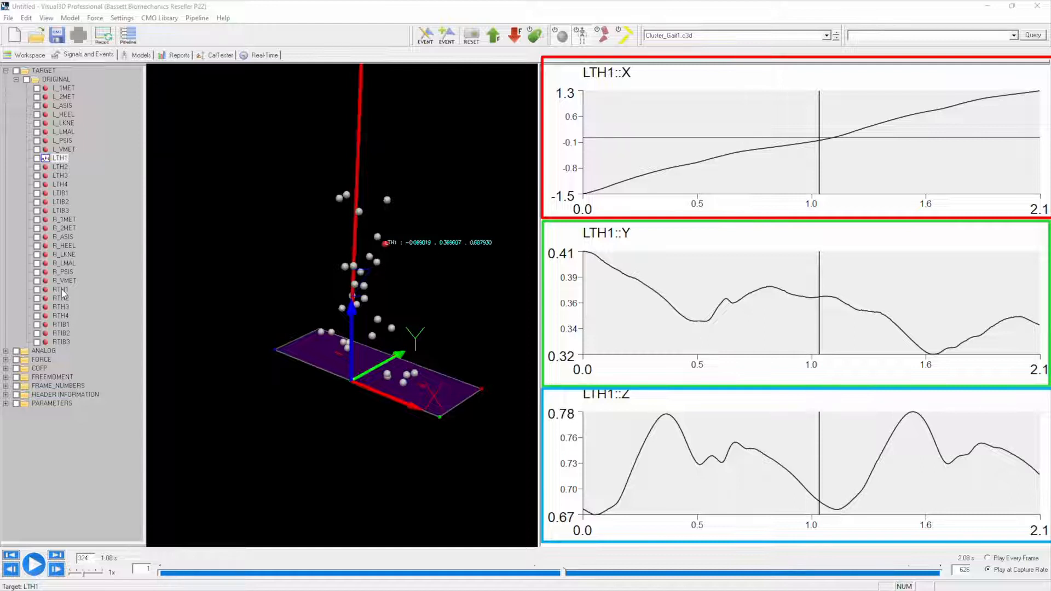
left_click(60, 289)
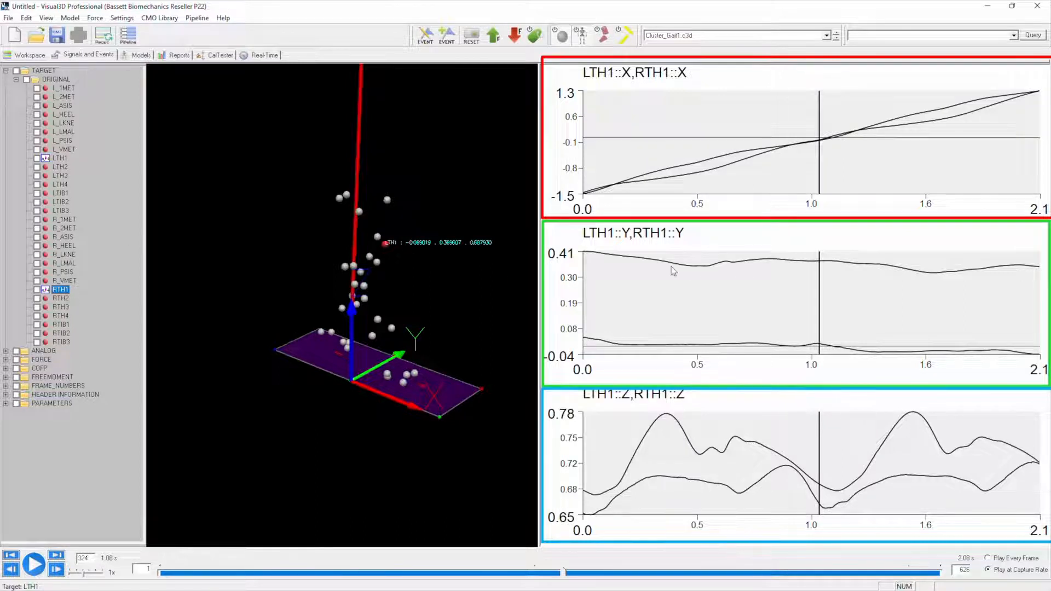
mouse_move(694, 272)
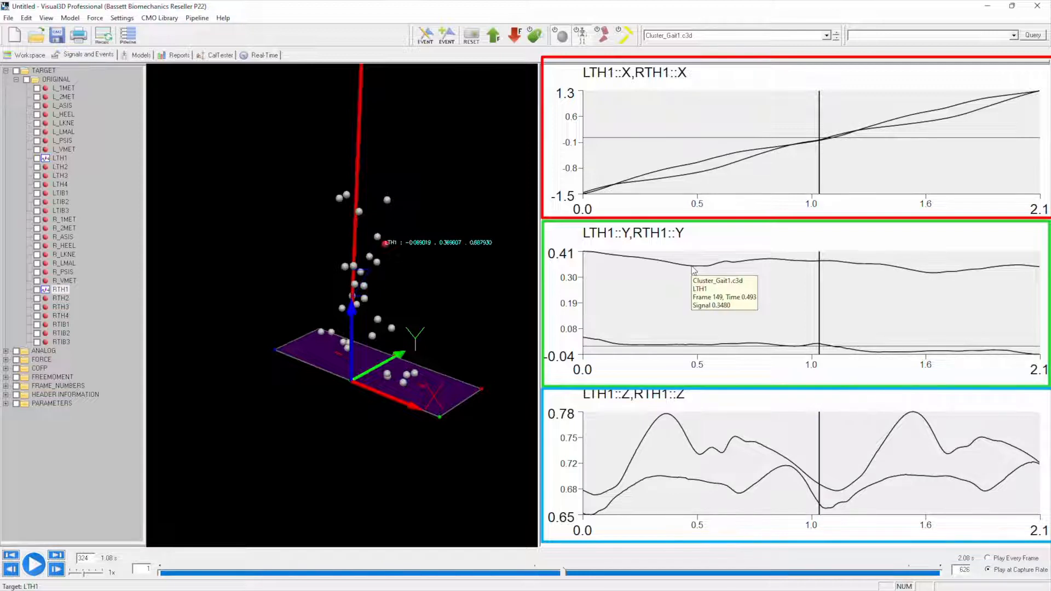
mouse_move(700, 347)
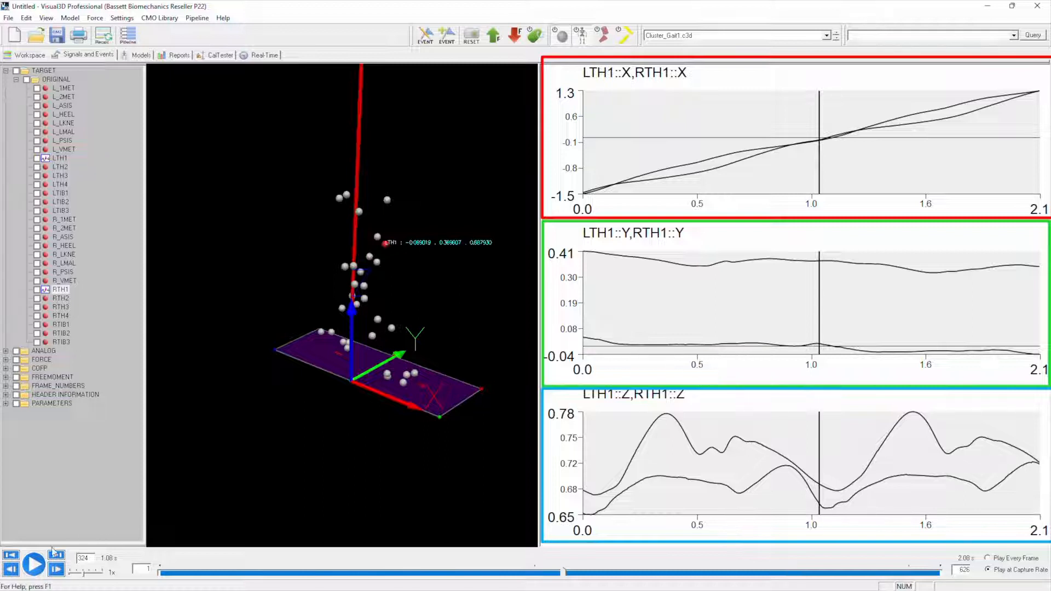
left_click(34, 563)
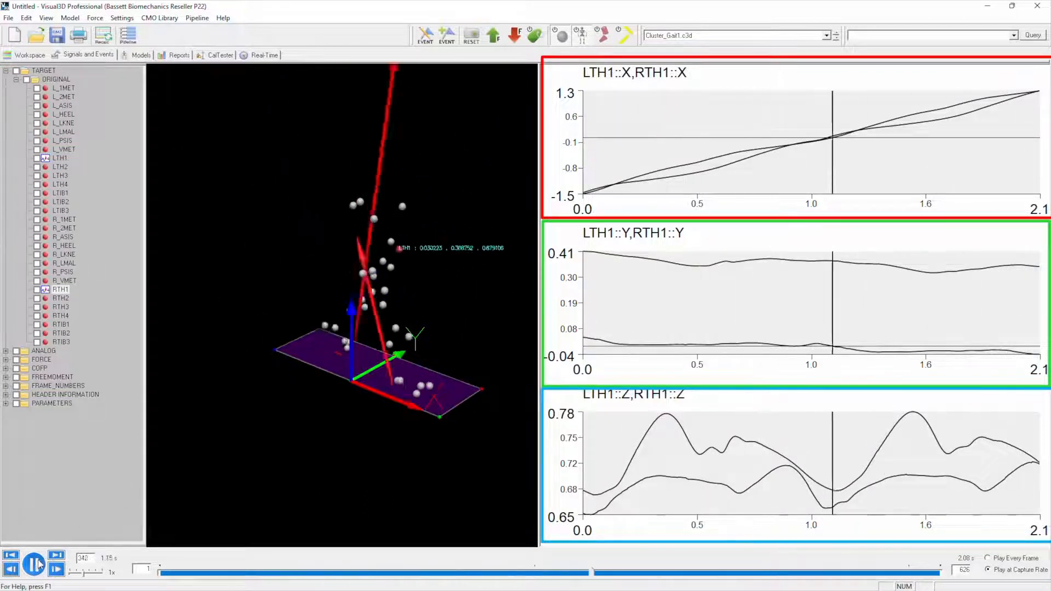
left_click(34, 563)
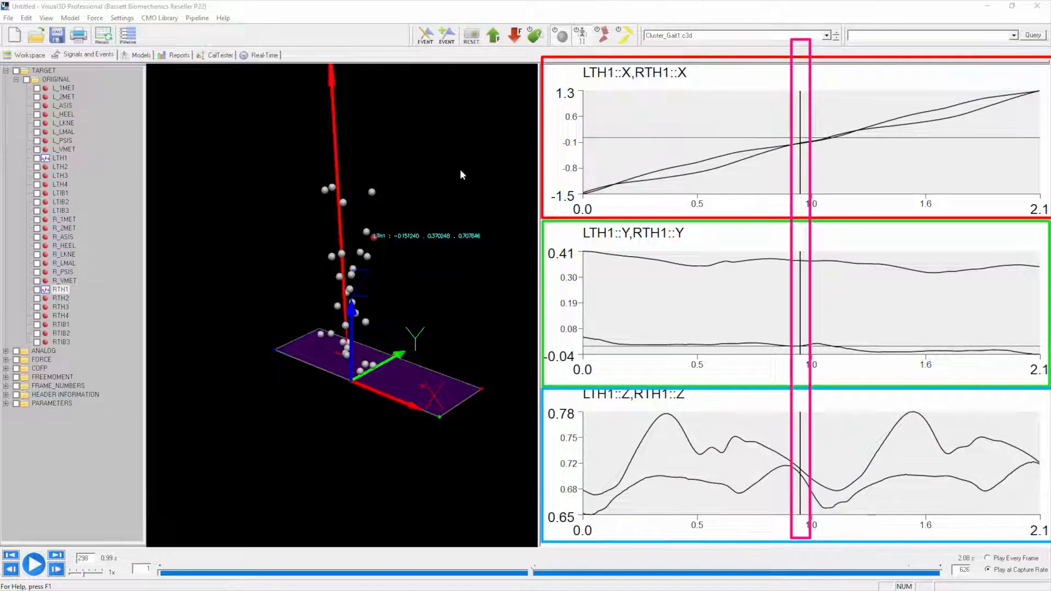
mouse_move(291, 142)
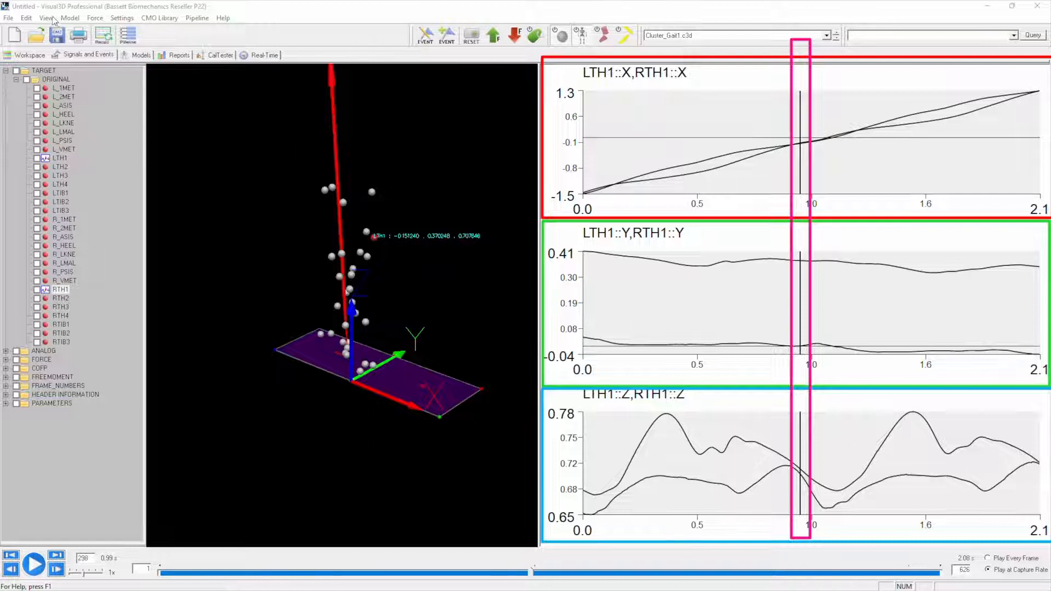
Bring up the View menu's display options after settling on frame 298.
left_click(46, 17)
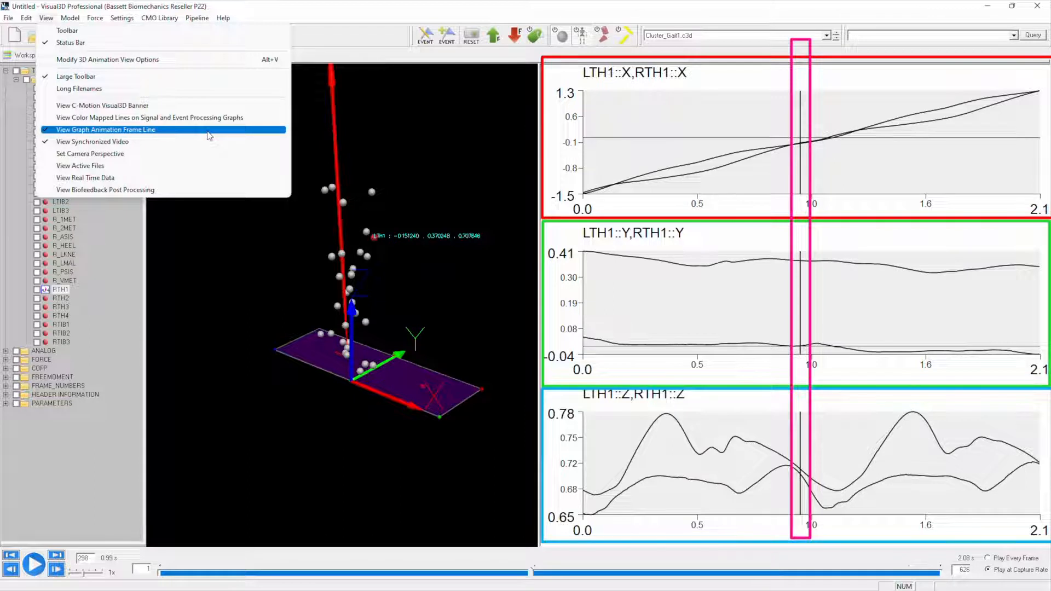
mouse_move(221, 105)
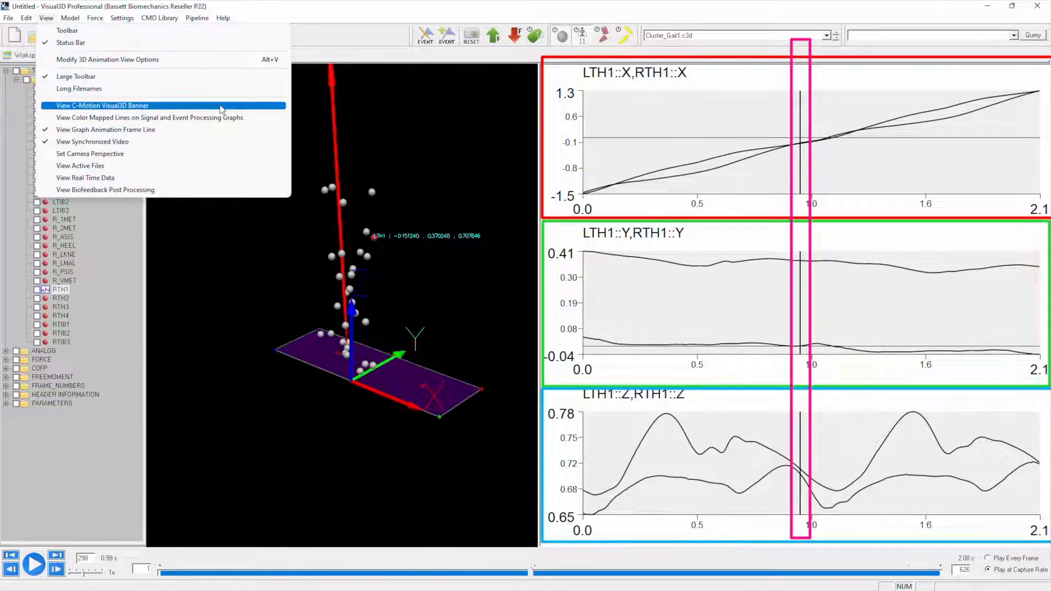
Turn on the C-Motion Visual3D banner in the 3D animation view.
left_click(101, 105)
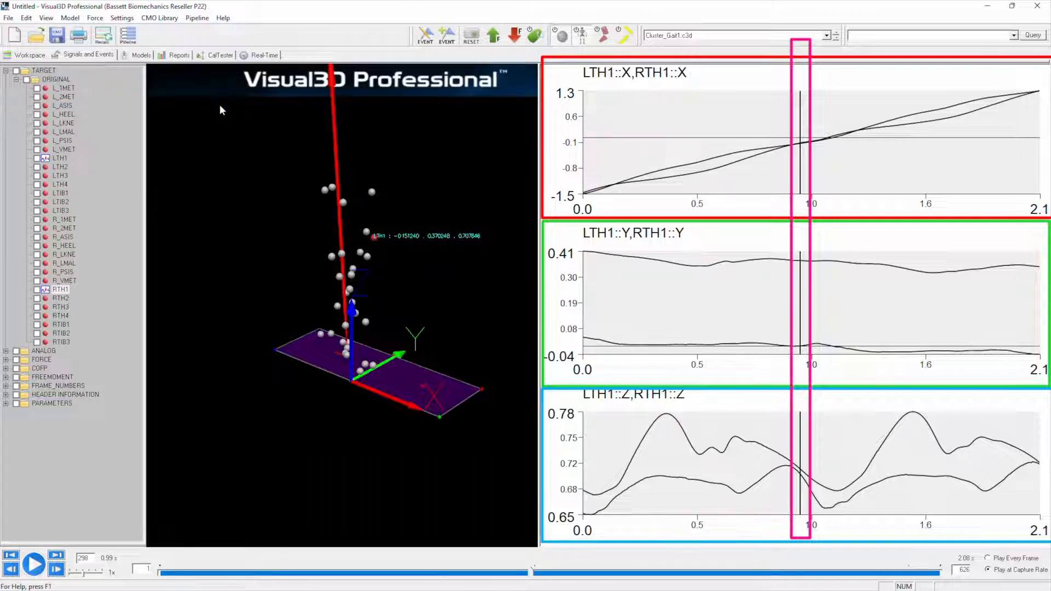
mouse_move(54, 19)
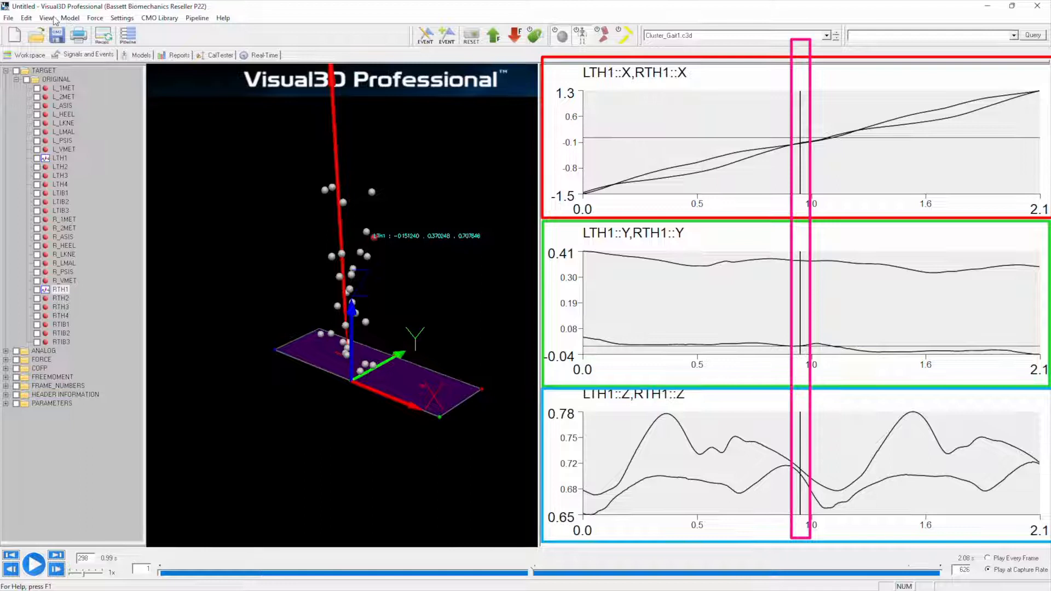
left_click(46, 17)
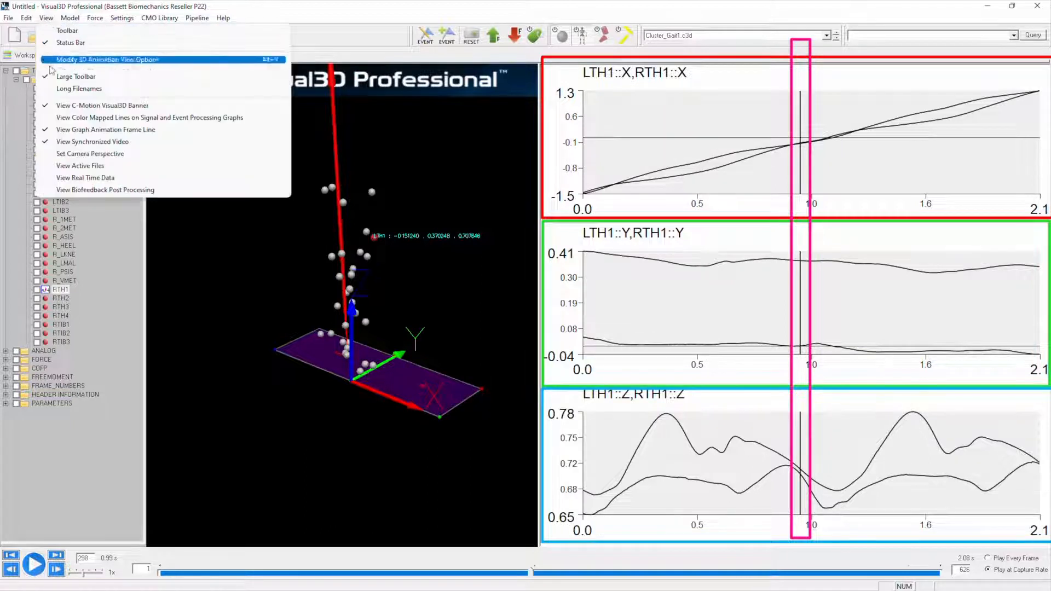
mouse_move(102, 105)
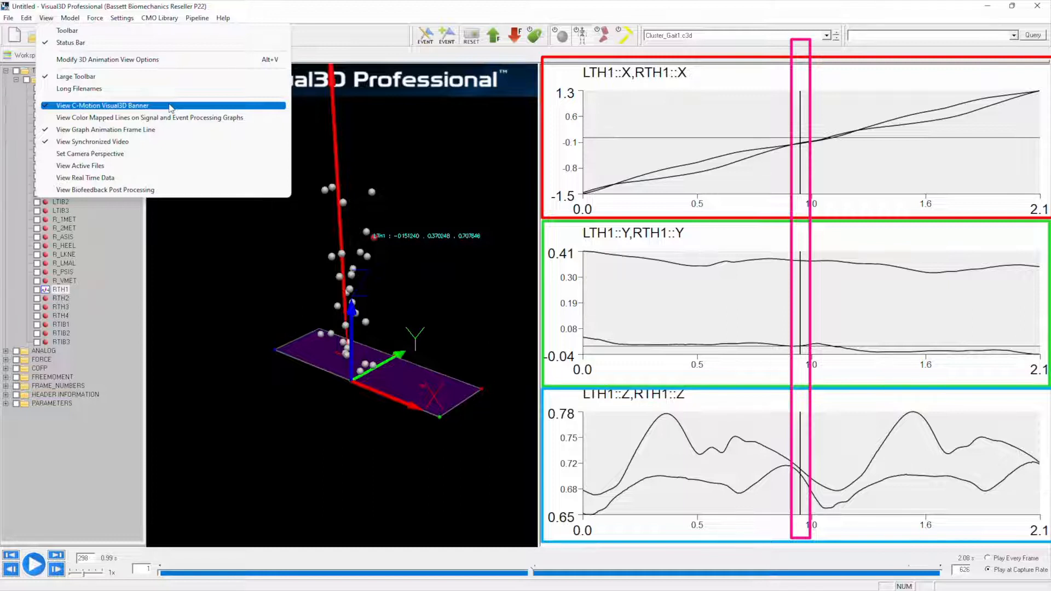
Switch the Visual3D banner off again and select the Z position graph.
left_click(102, 105)
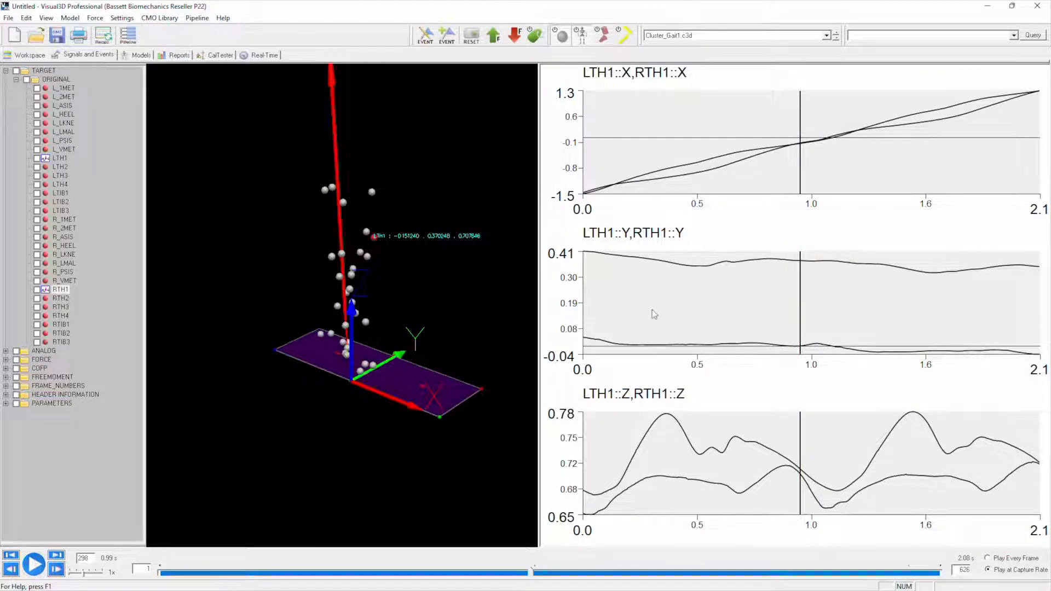
left_click(801, 477)
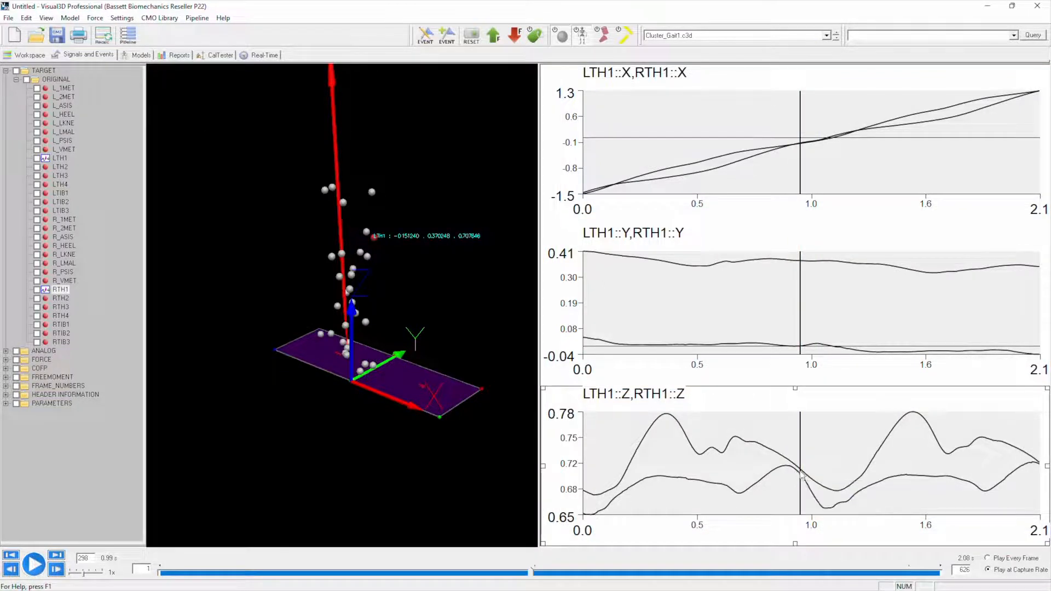
mouse_move(808, 469)
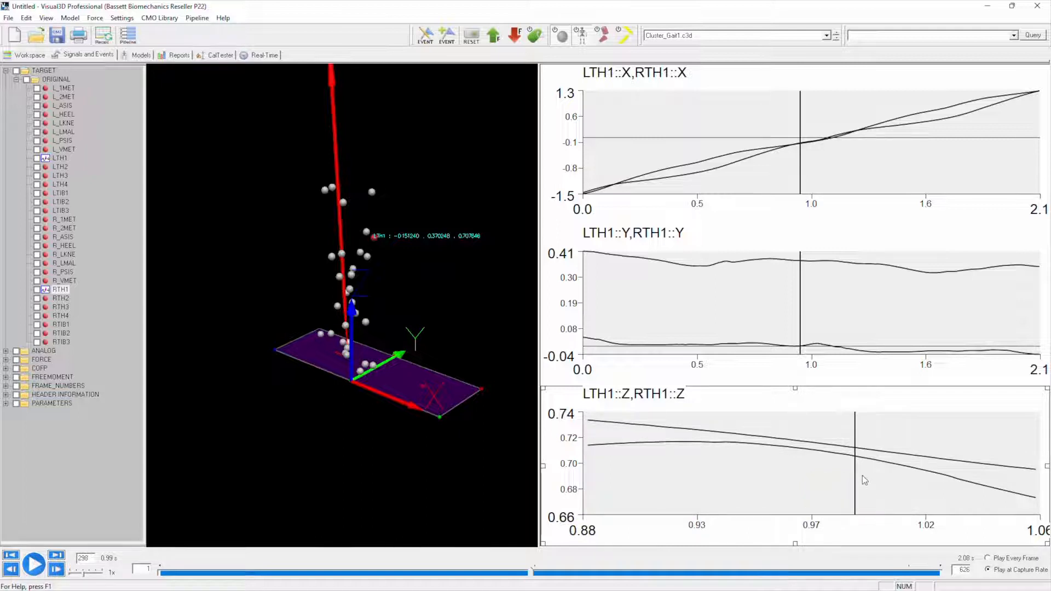
mouse_move(847, 461)
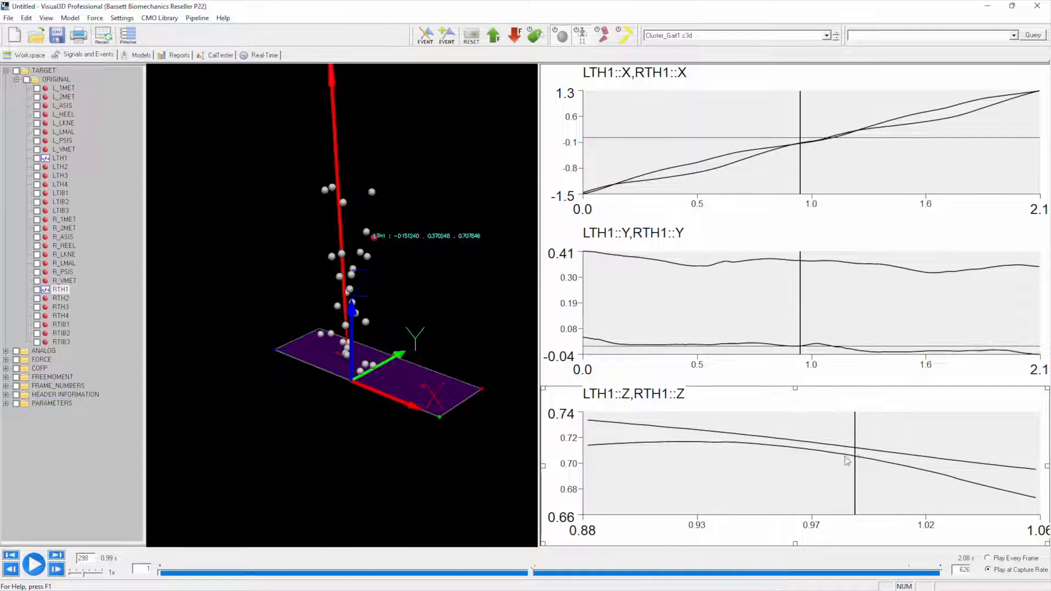
mouse_move(869, 473)
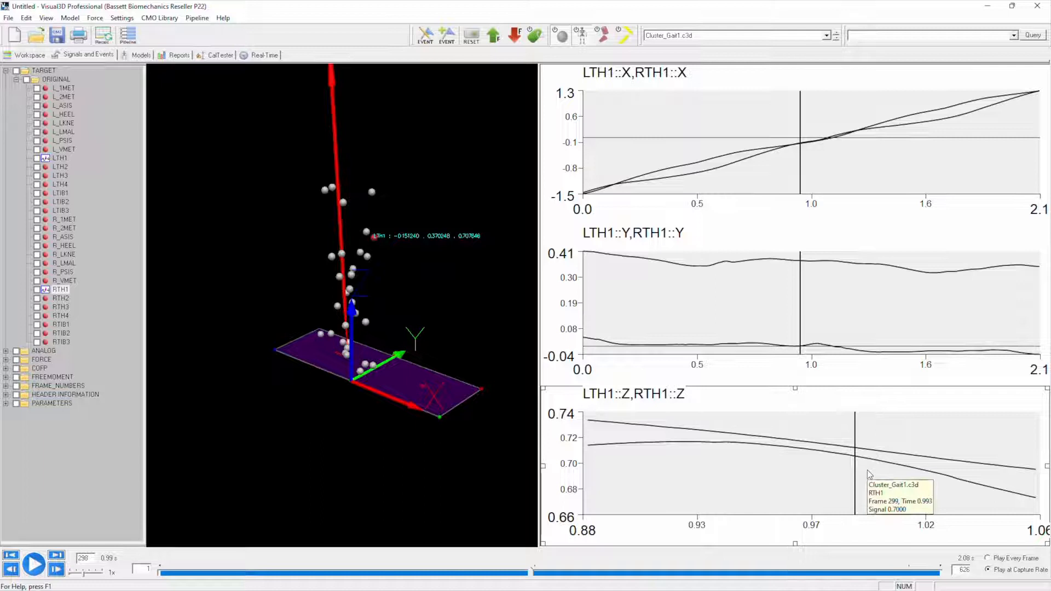
mouse_move(877, 445)
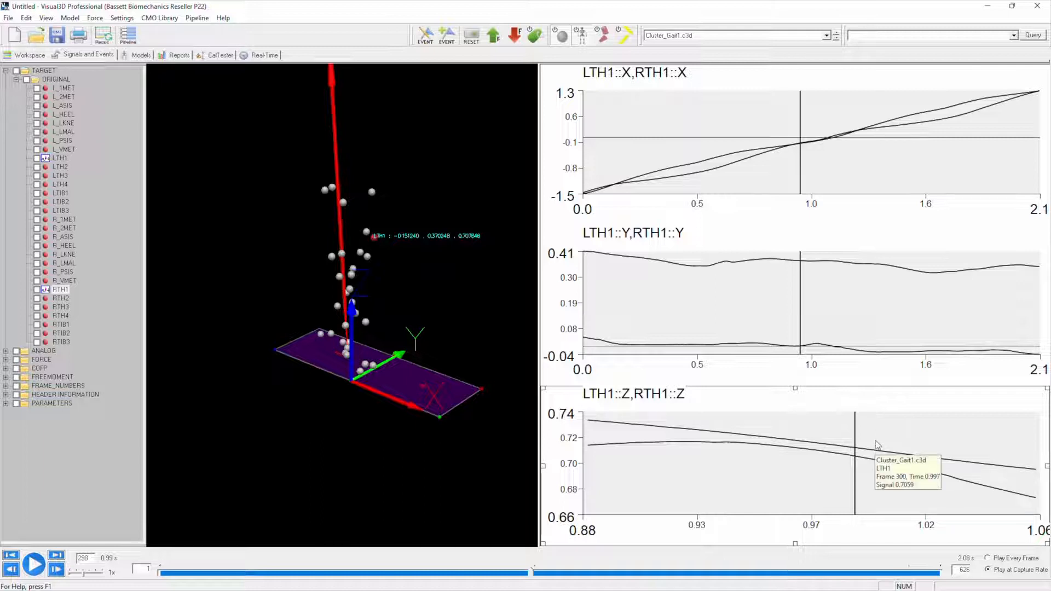
Move the frame line to about 1 second, reading LTH1 0.7042 at frame 302.
left_click(34, 564)
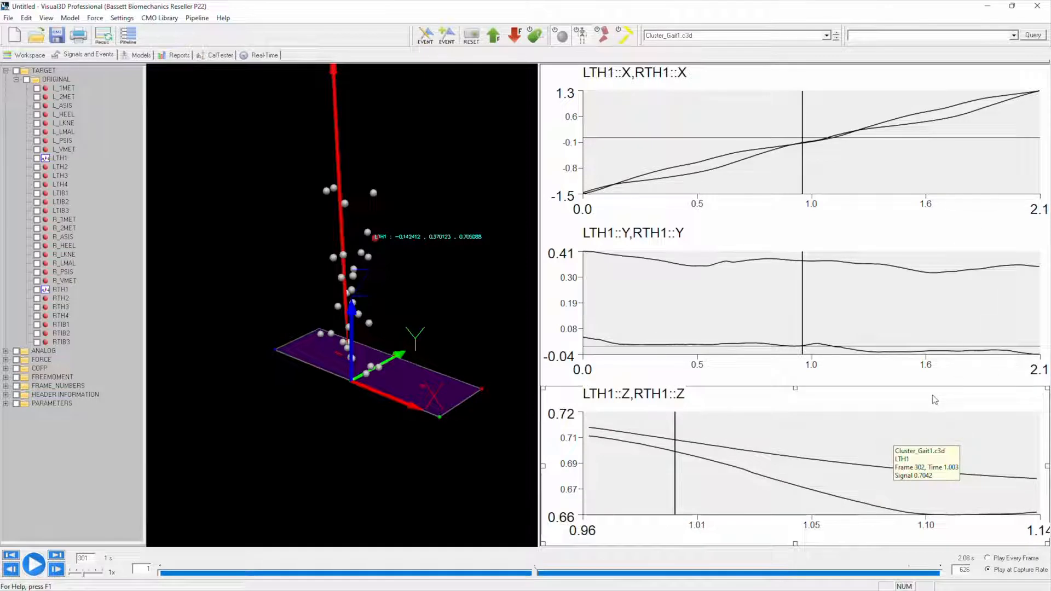
Reset all three LTH1/RTH1 graphs to the full 0–2.1 s trial range.
right_click(931, 401)
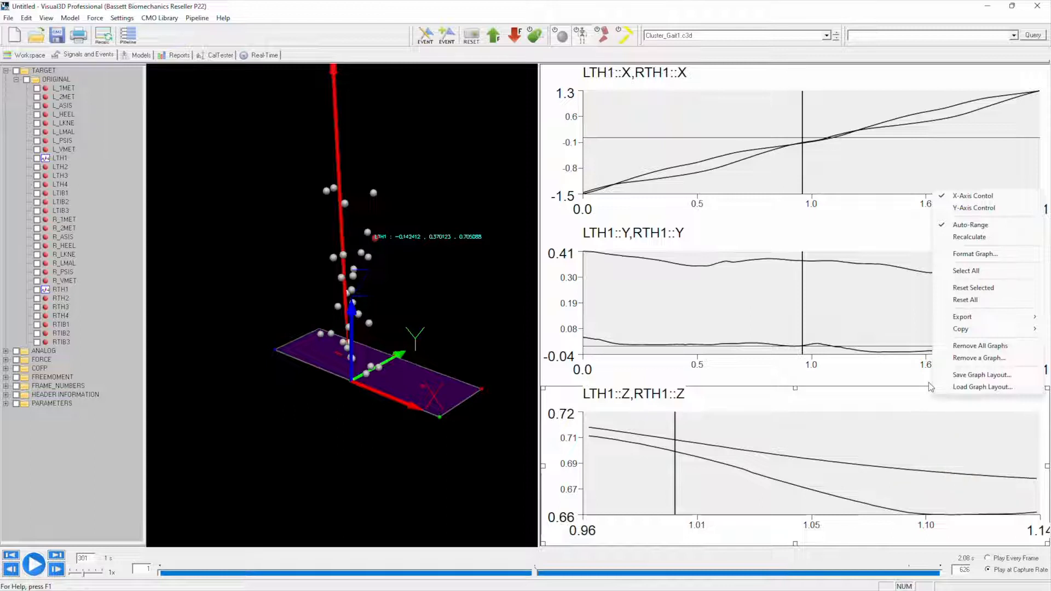
mouse_move(965, 300)
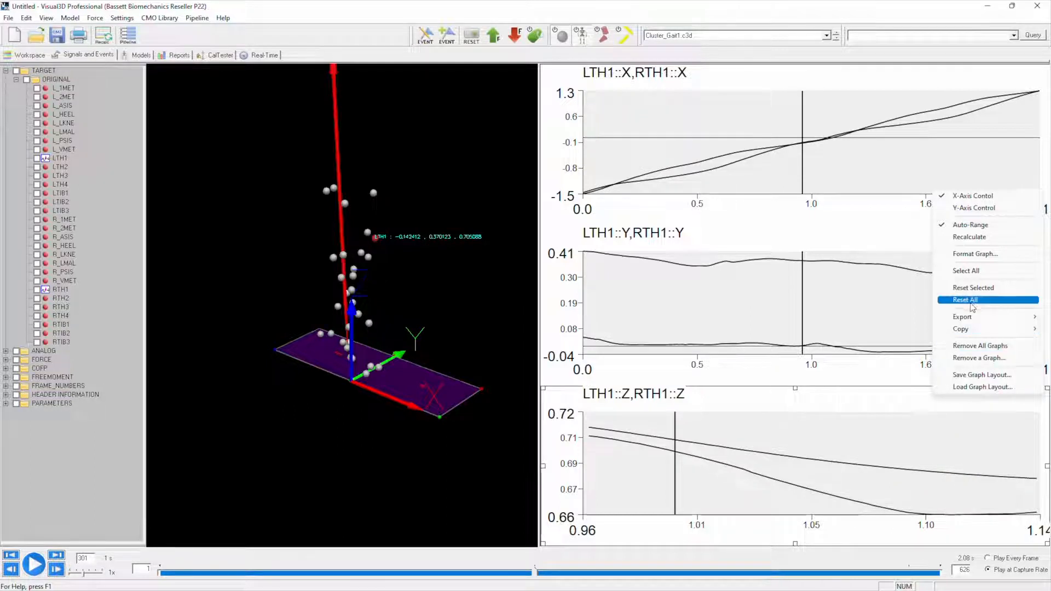
left_click(965, 300)
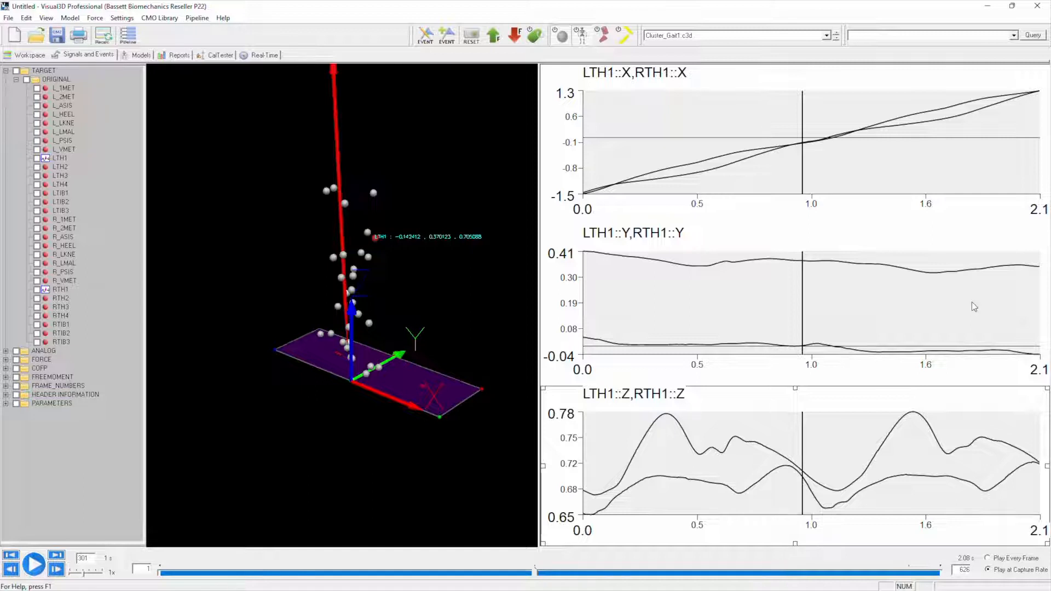
mouse_move(891, 241)
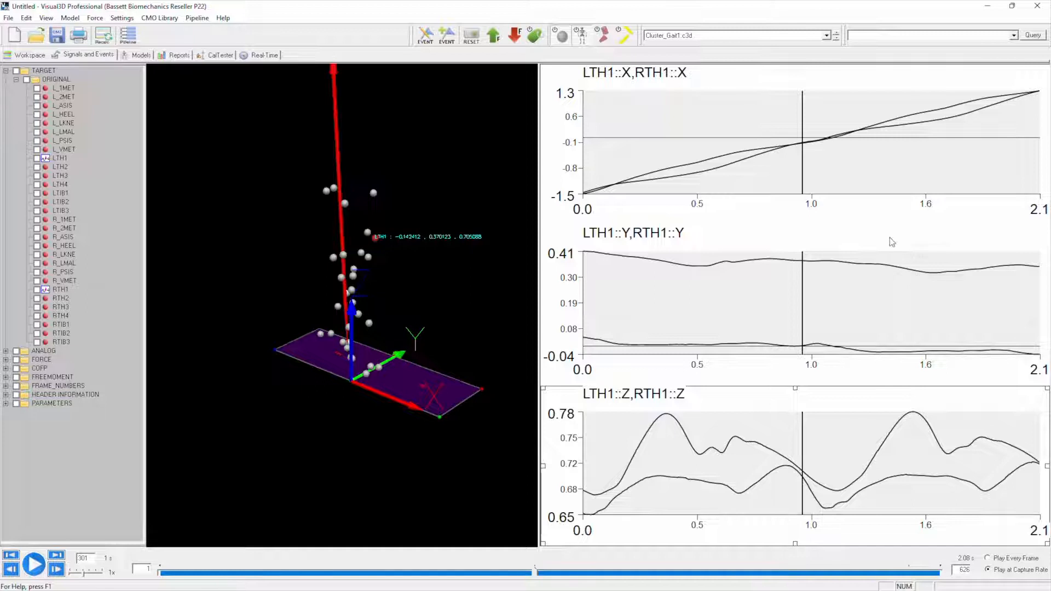
Bring up the graph context options to remove all trajectory graphs.
right_click(890, 241)
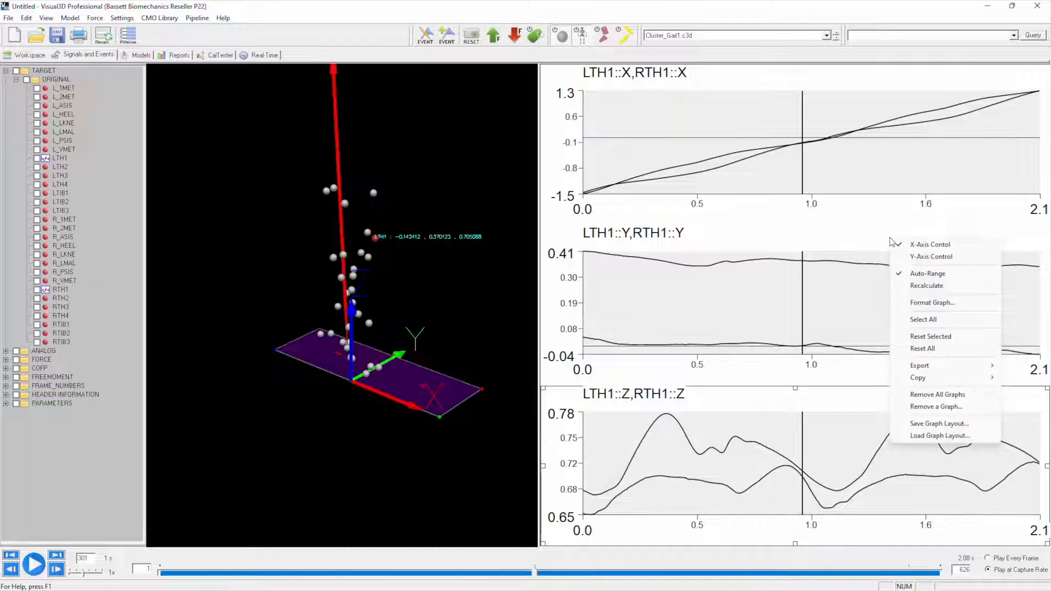
mouse_move(937, 394)
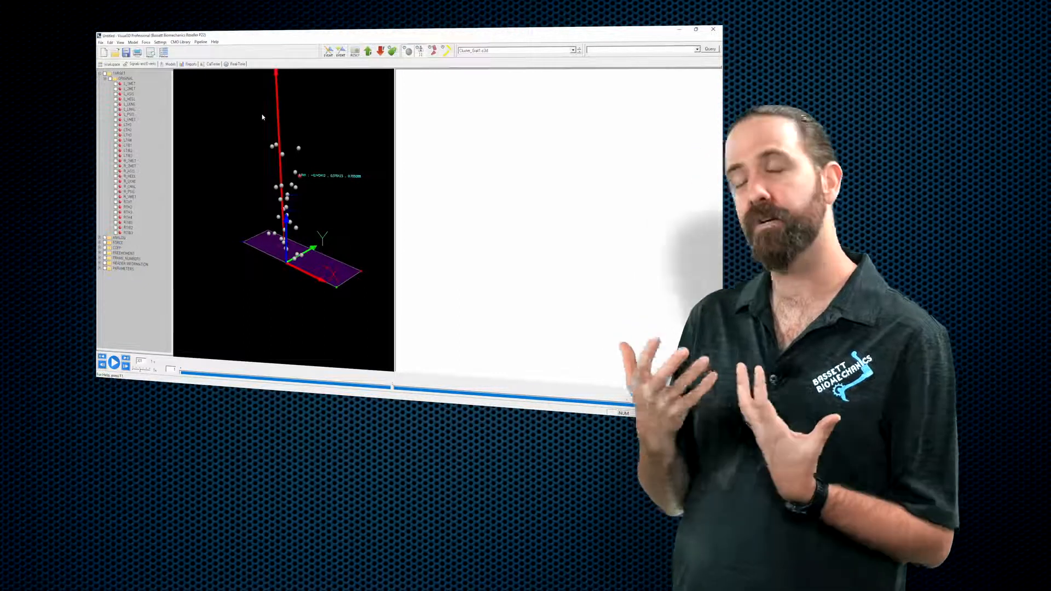
Return to the Workspace overview listing both Cluster_Gait trials.
left_click(696, 29)
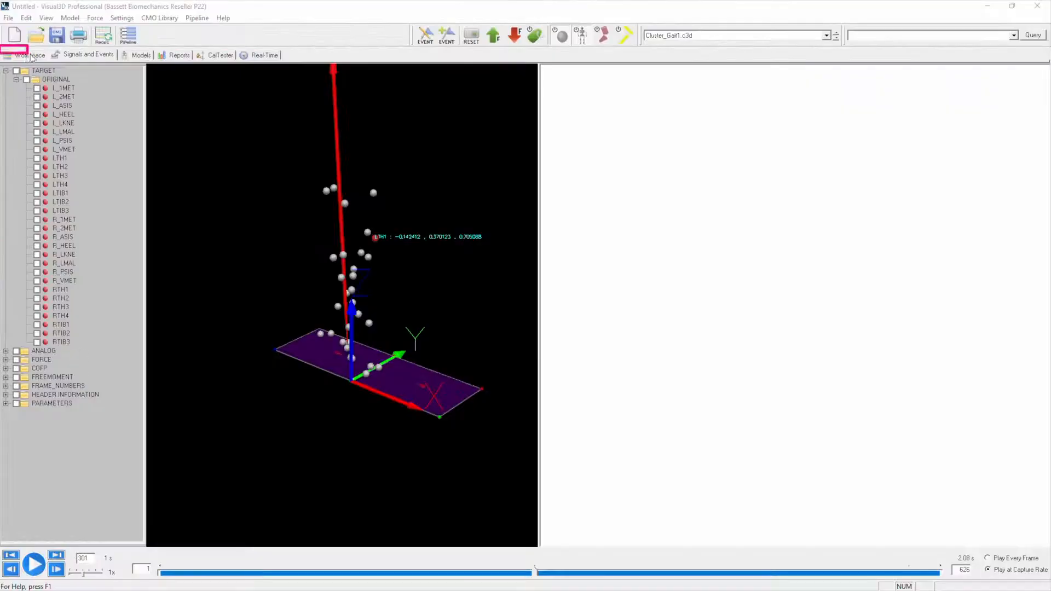
left_click(29, 54)
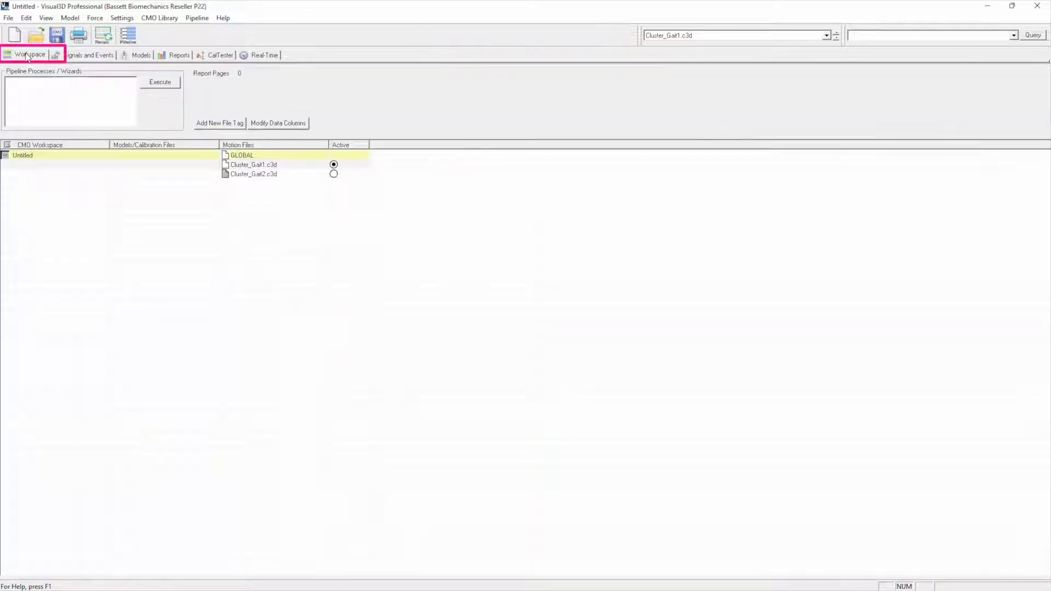
mouse_move(235, 211)
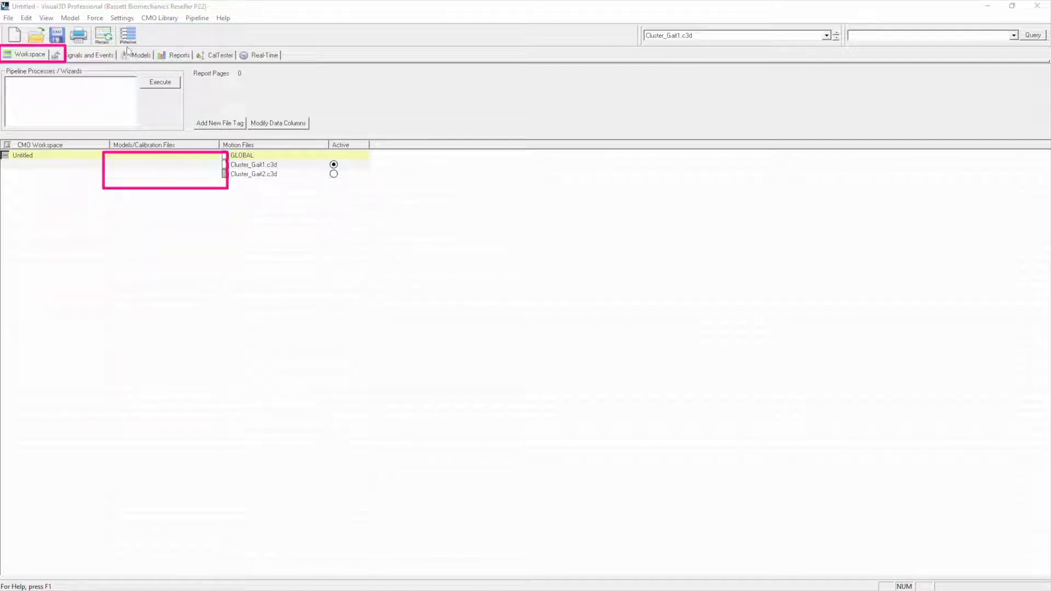
mouse_move(67, 18)
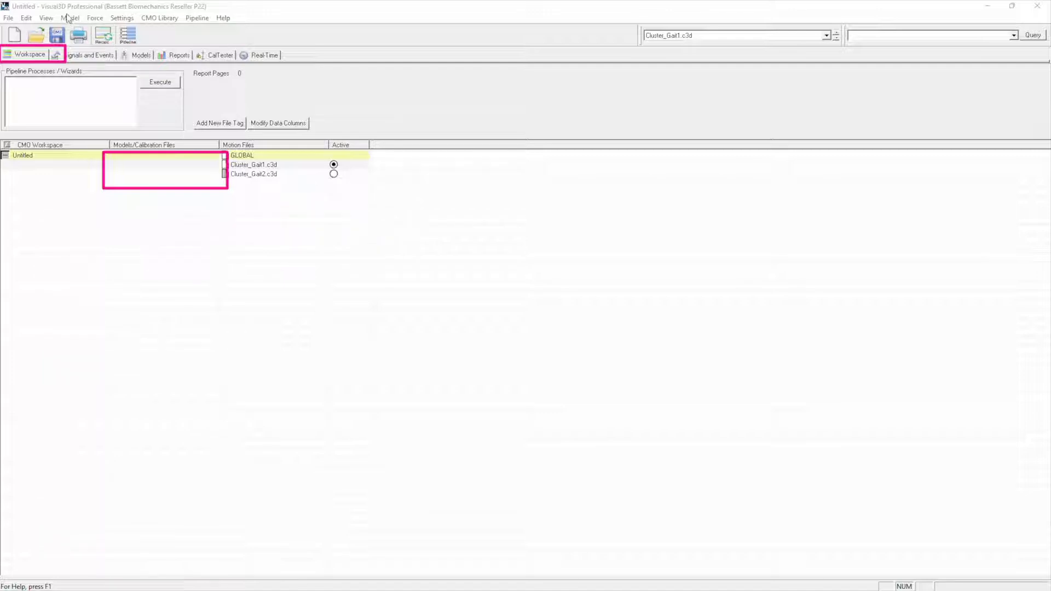
Choose Model > Create Hybrid Model from C3DFile to reach the calibration file chooser.
left_click(70, 17)
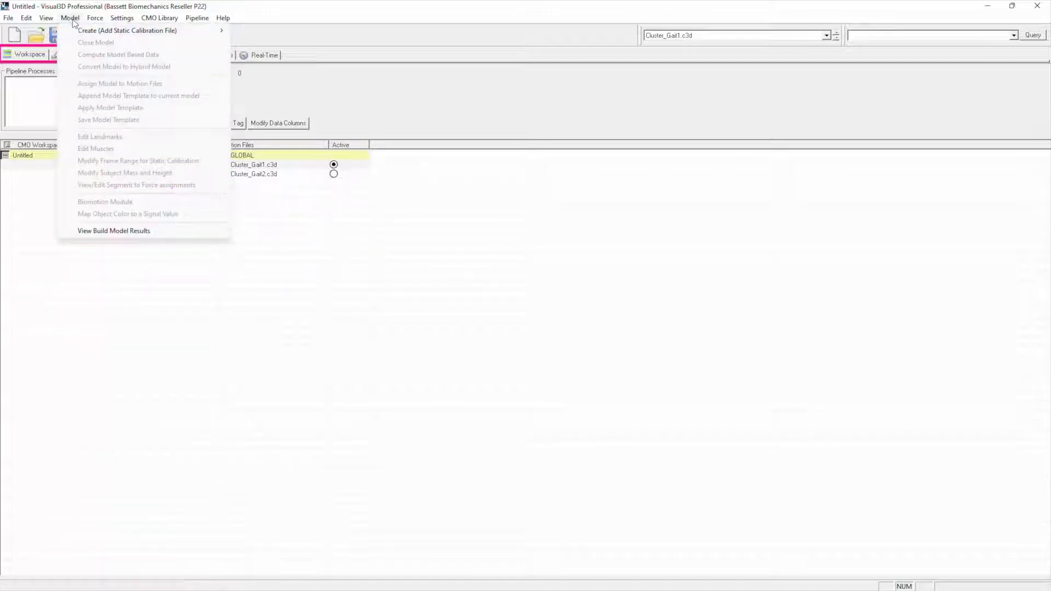
mouse_move(127, 31)
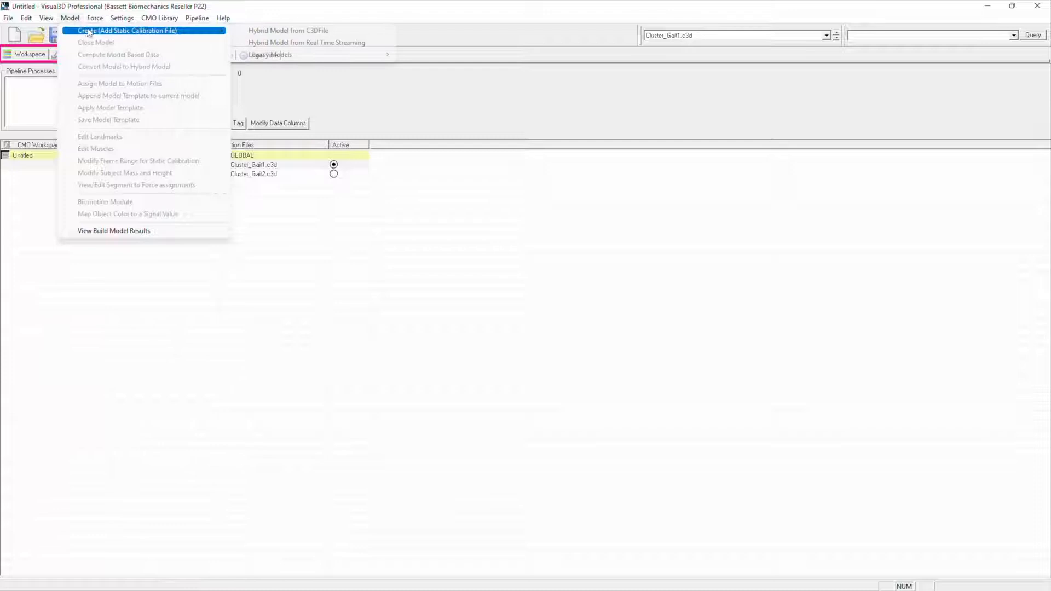
mouse_move(189, 34)
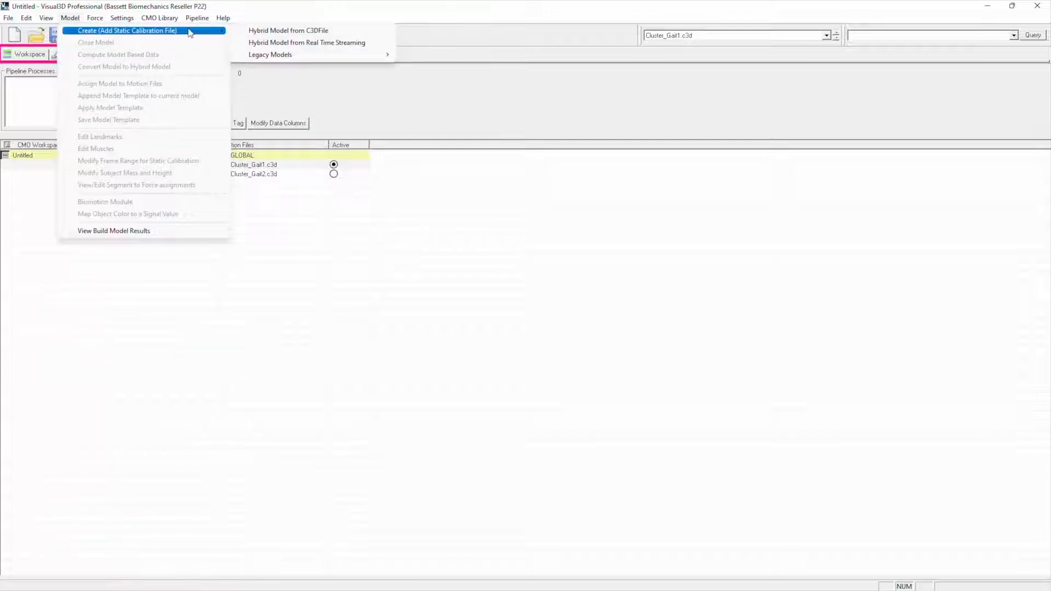
mouse_move(198, 37)
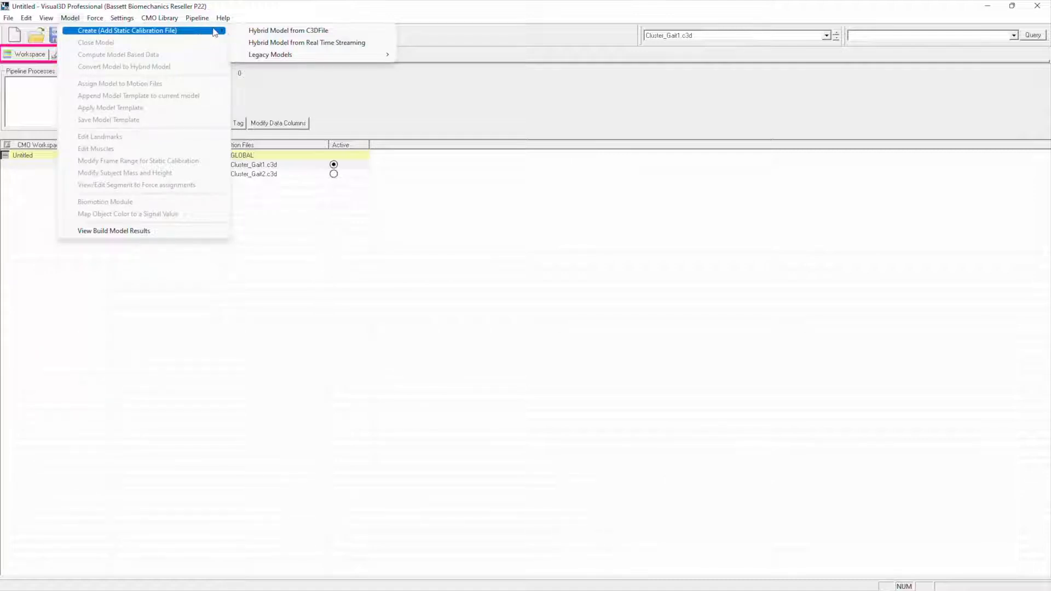
mouse_move(288, 31)
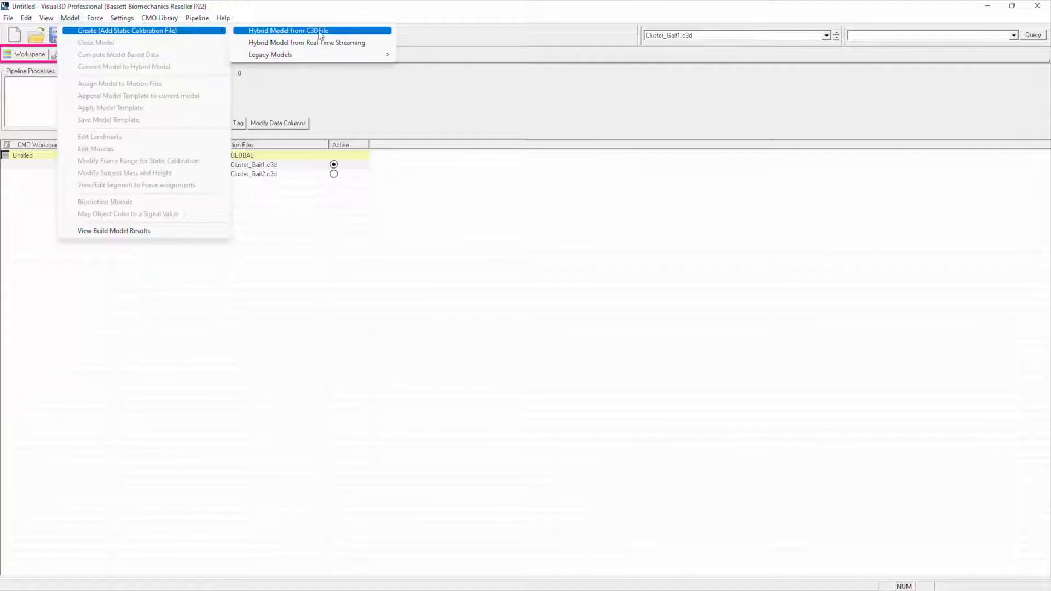
left_click(287, 31)
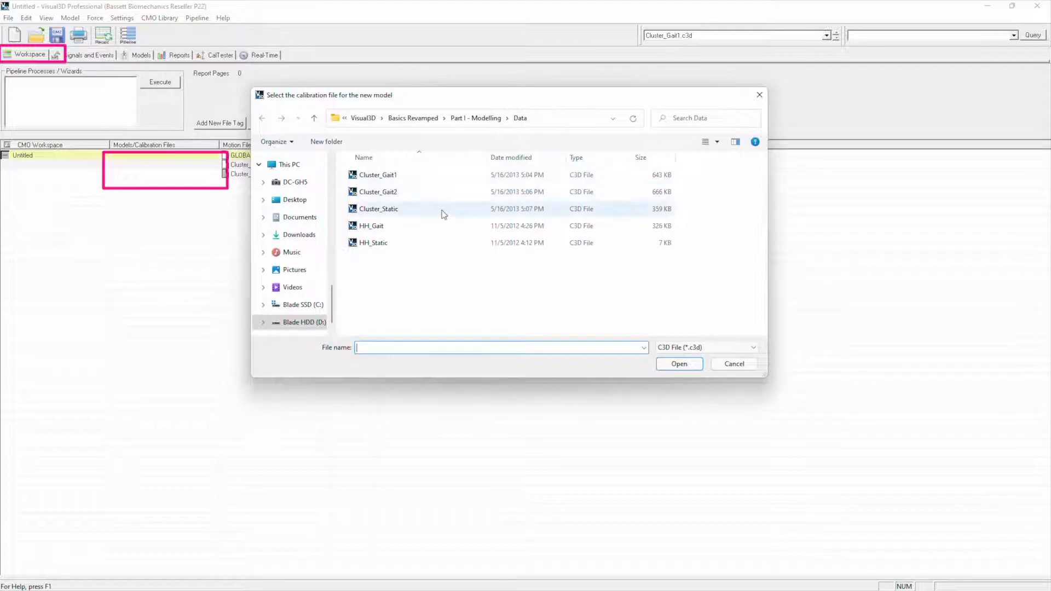
Load Cluster_Static as the new model's calibration file.
left_click(379, 208)
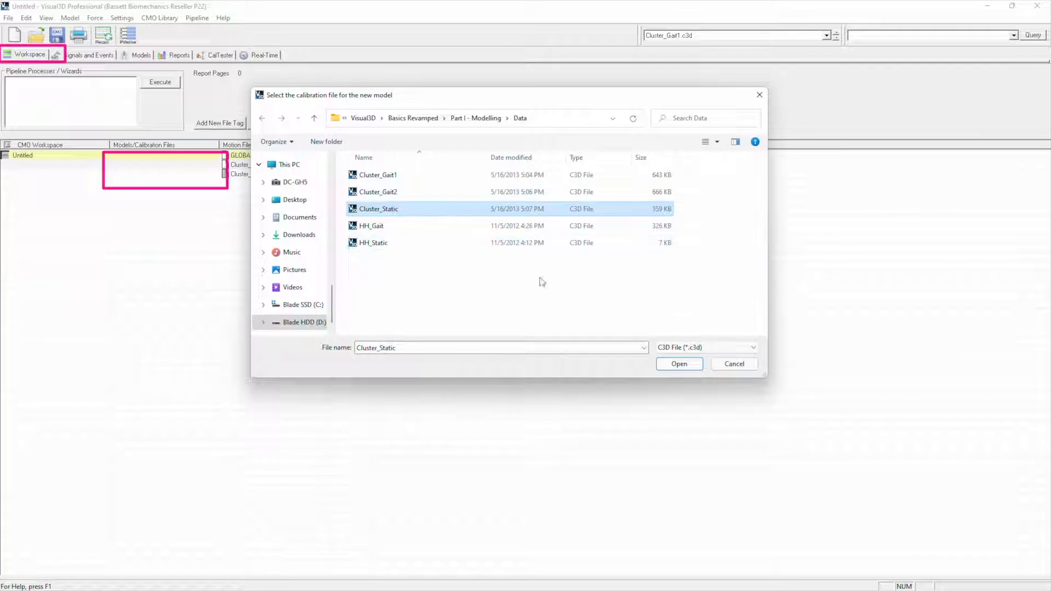
left_click(679, 364)
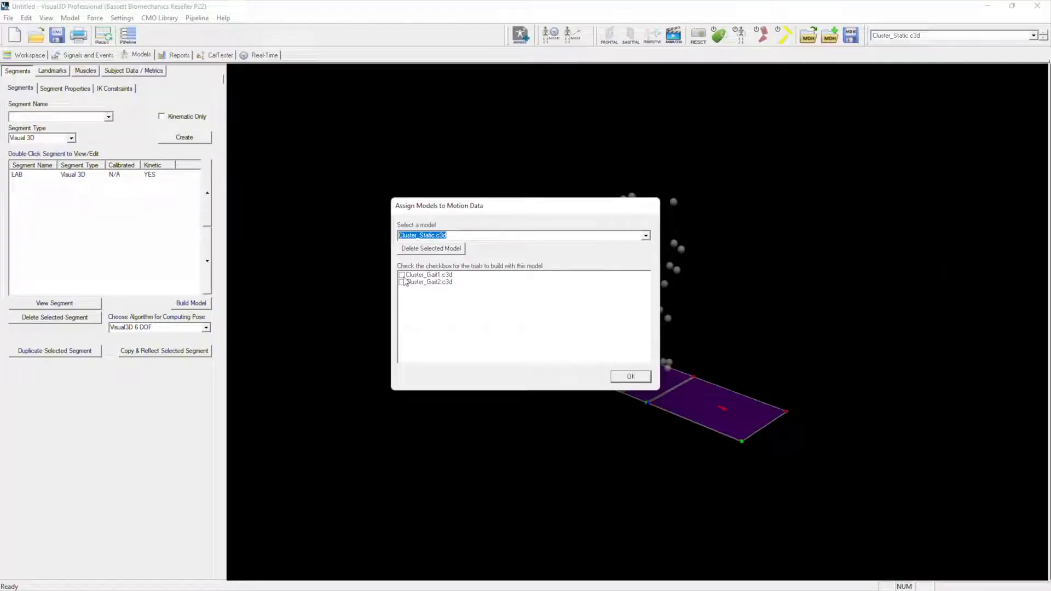
Assign the Cluster_Static model to Cluster_Gait1.c3d and Cluster_Gait2.c3d and confirm.
left_click(402, 281)
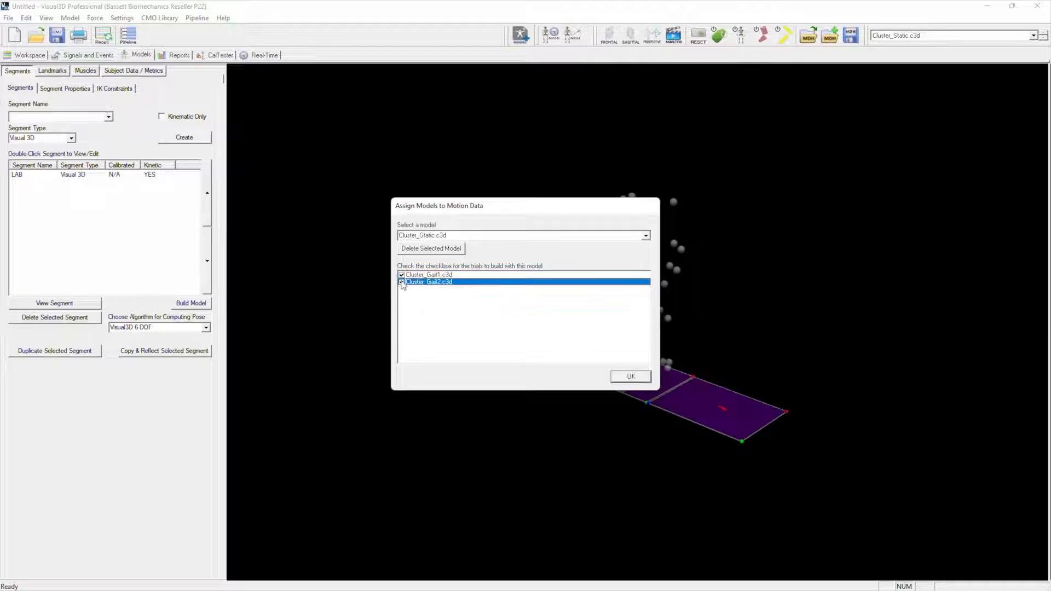
left_click(401, 281)
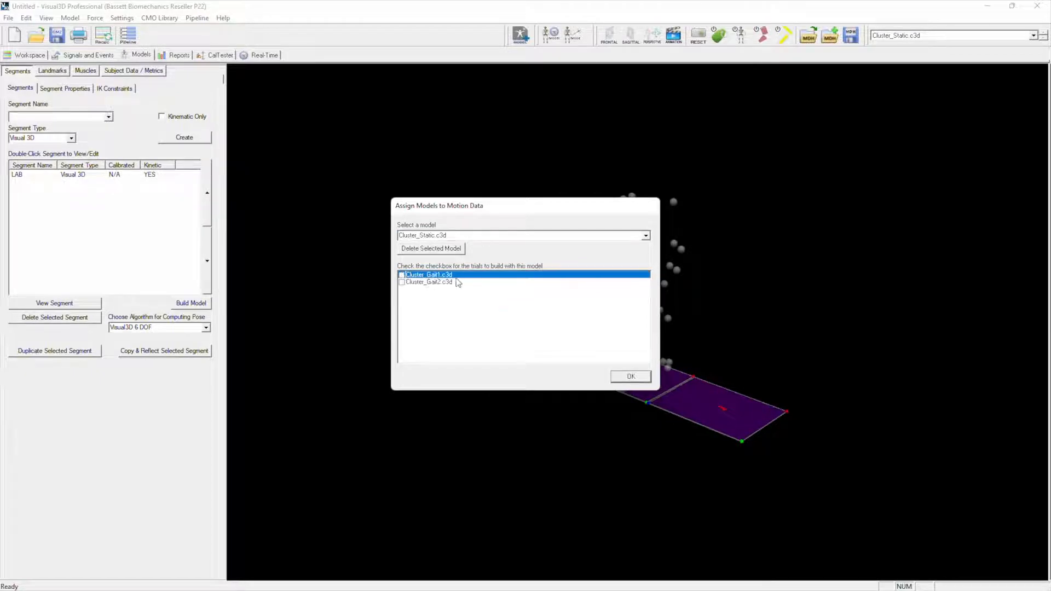
left_click(429, 281)
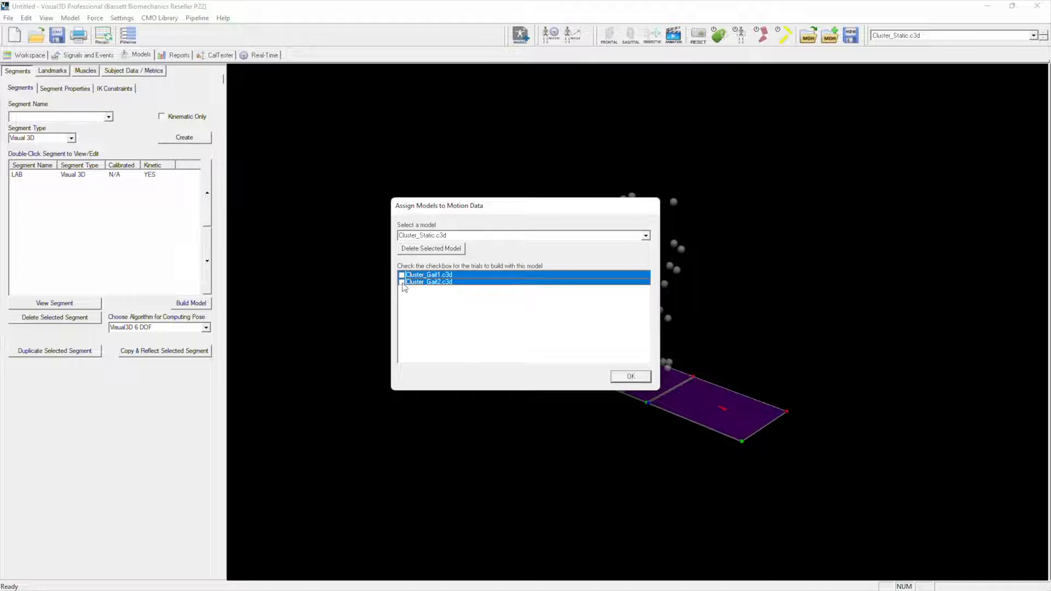
left_click(402, 274)
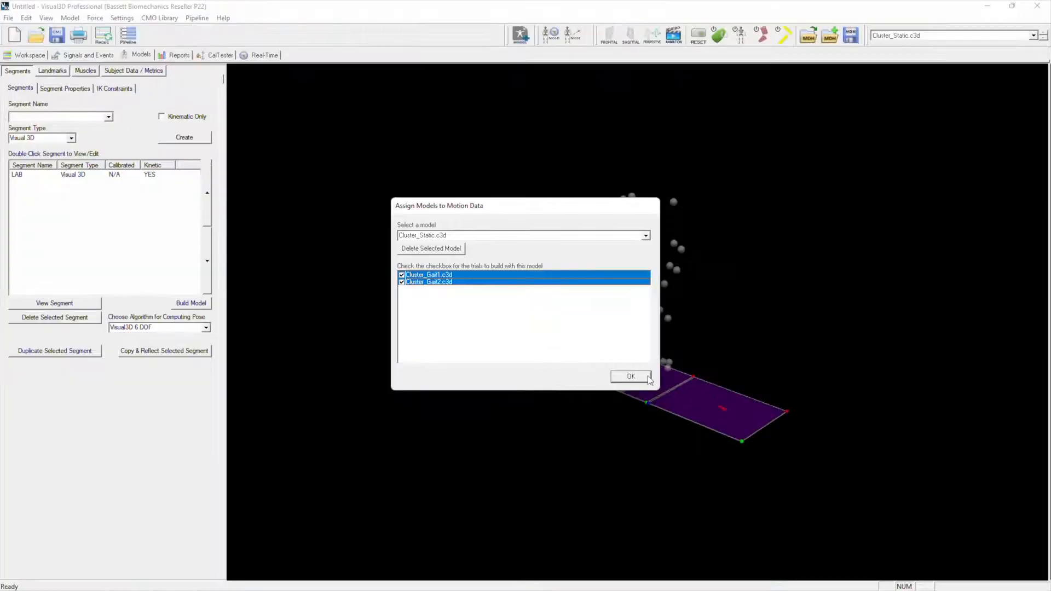
left_click(629, 376)
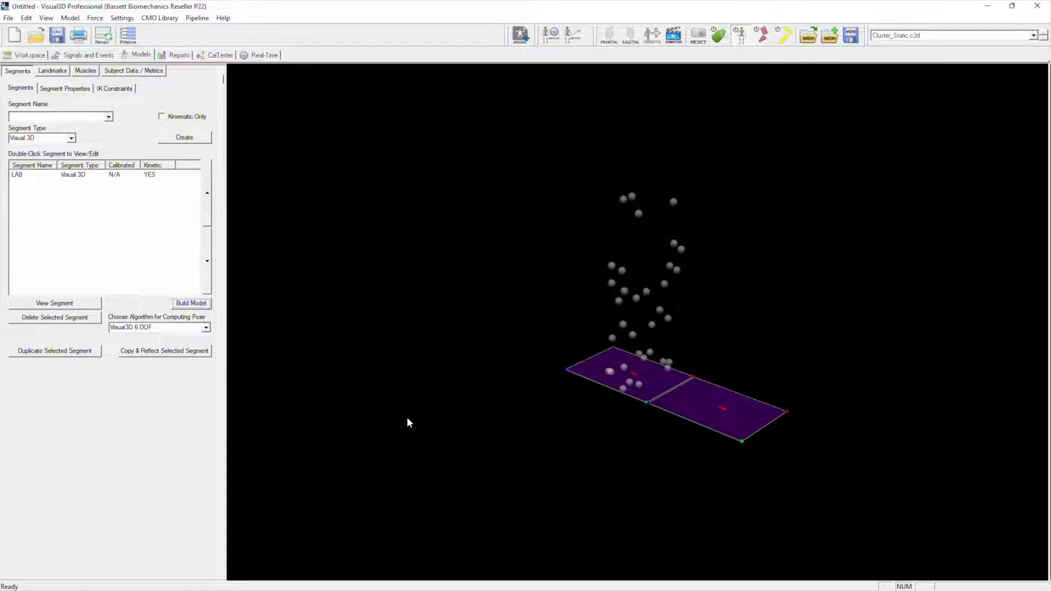
mouse_move(335, 196)
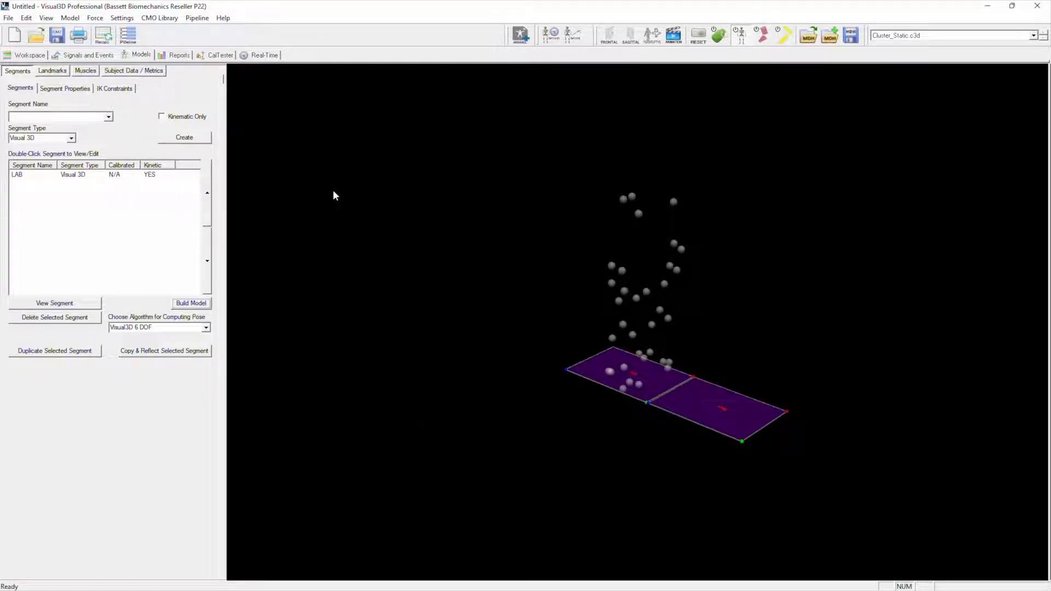
Review the workspace overview listing Cluster_Static.c3d as the model for both Cluster_Gait trials.
left_click(27, 55)
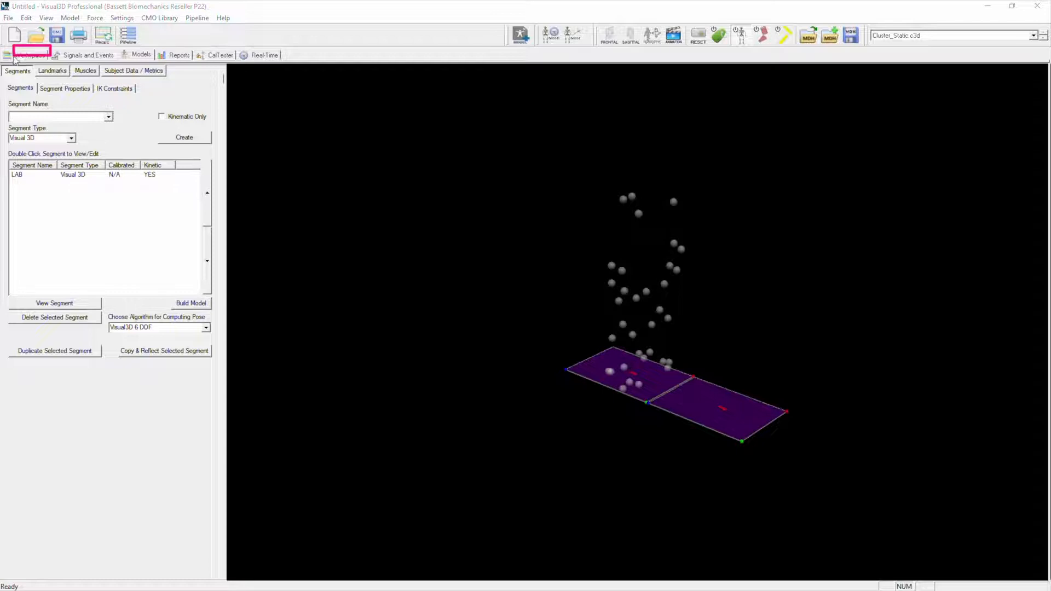
left_click(29, 55)
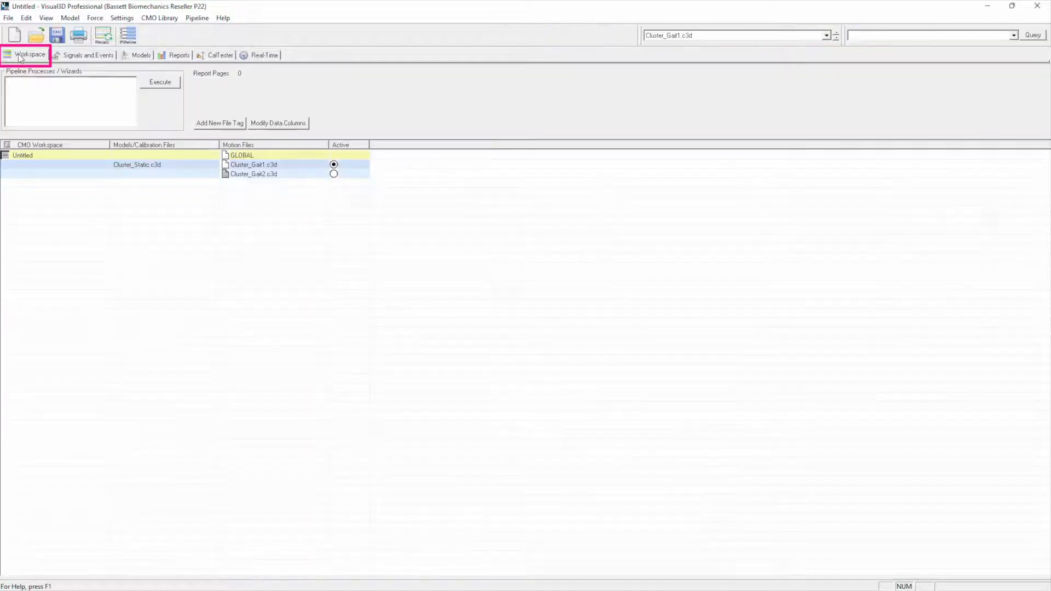
mouse_move(72, 132)
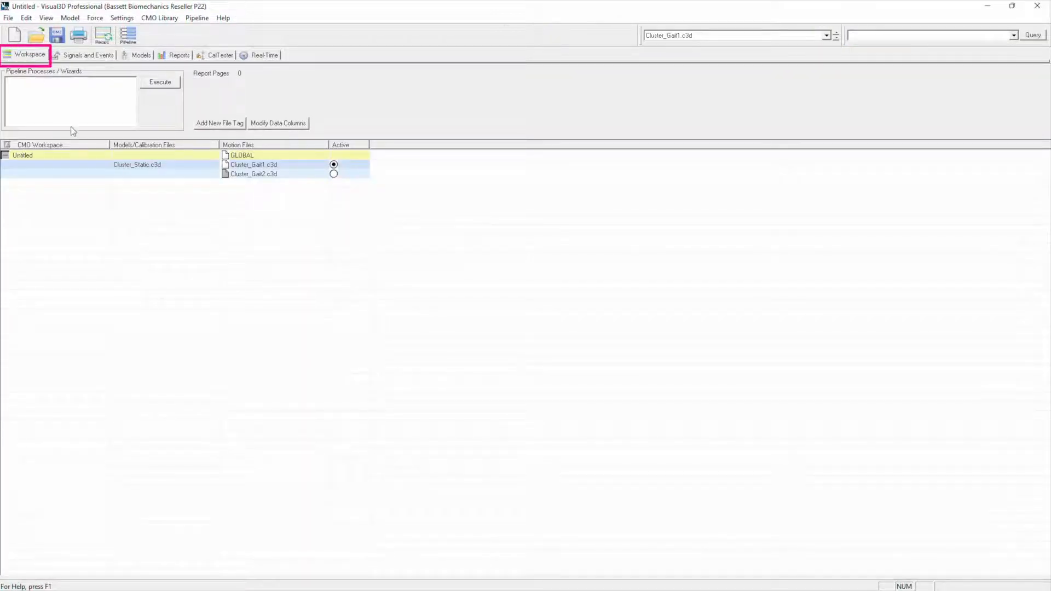
left_click(137, 164)
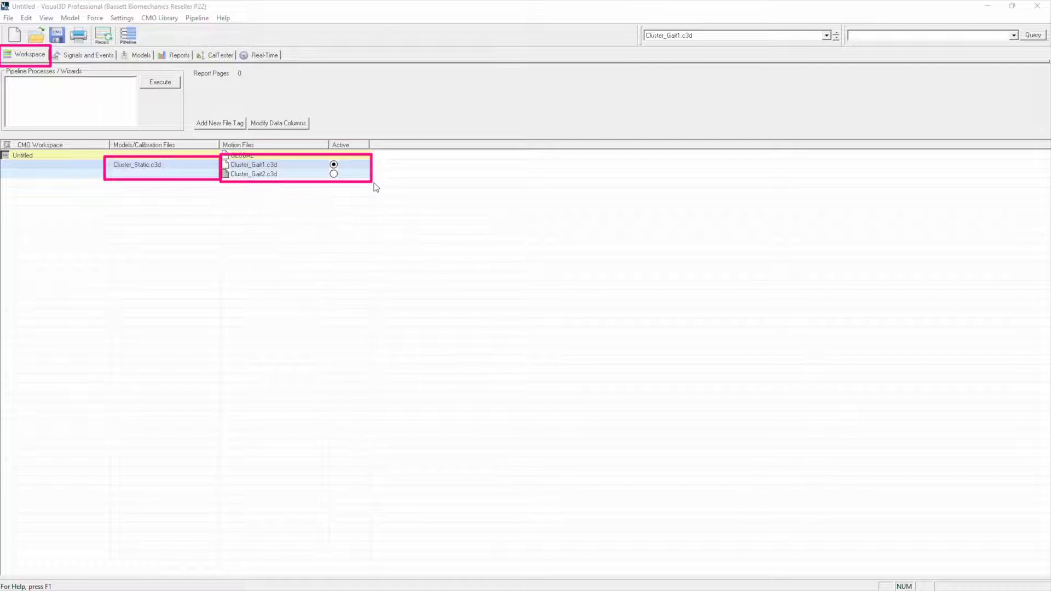
mouse_move(449, 211)
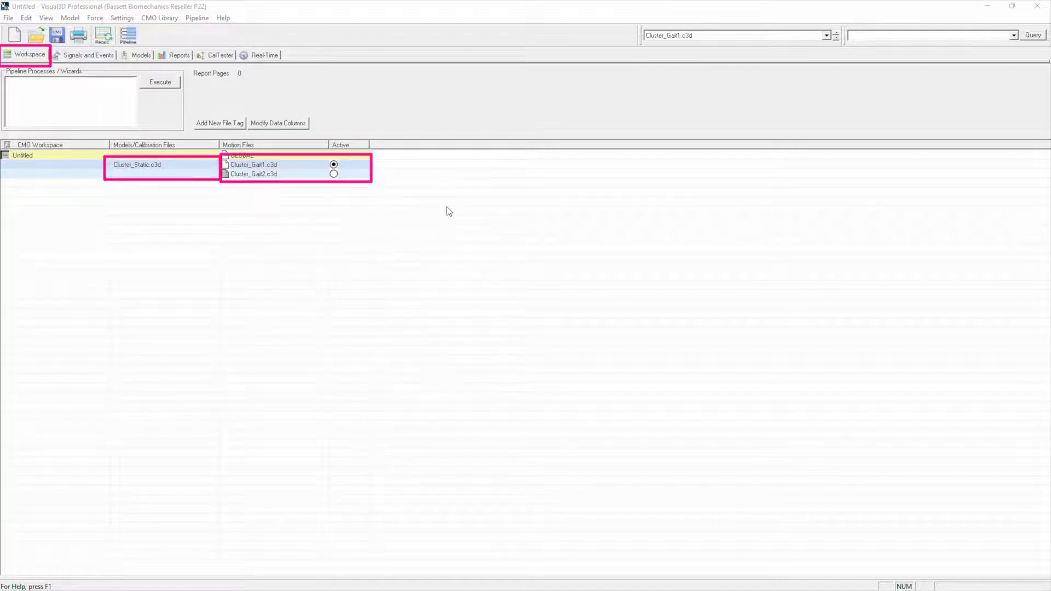